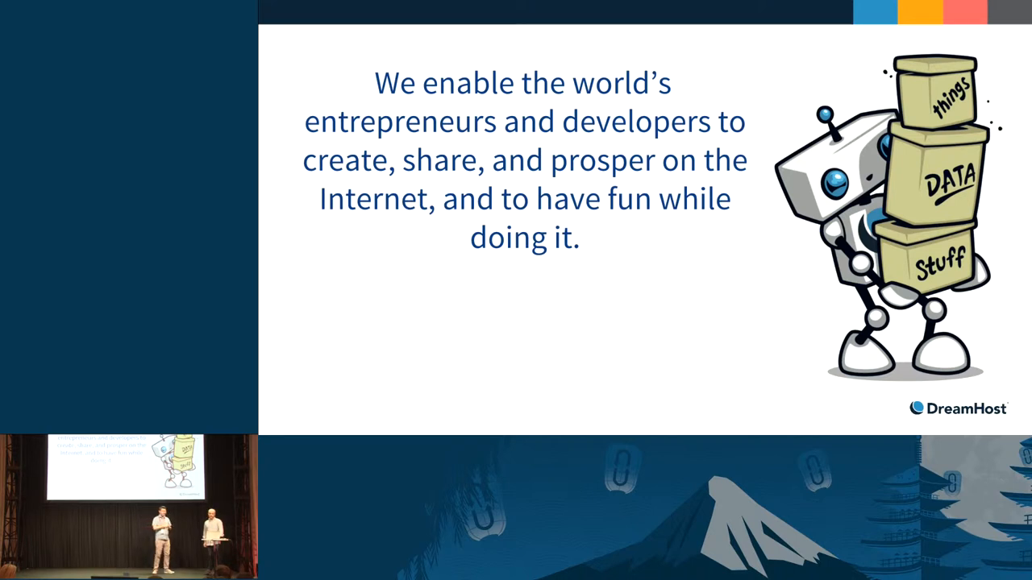
Step: Advance from the DreamHost mission slide to the 'DreamHost and OpenStack' slide
{"action": "key", "text": "right"}
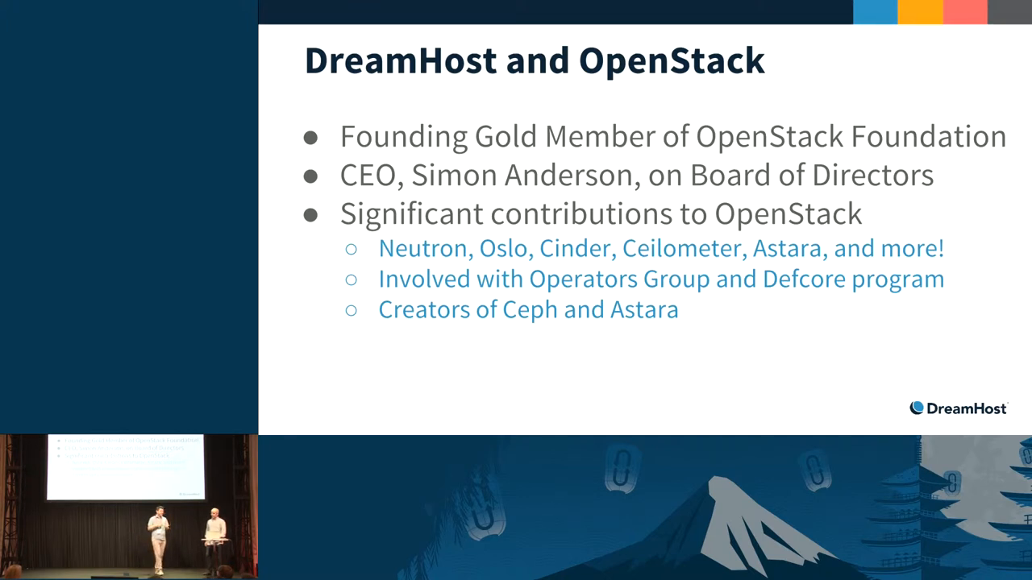
Step: Move past the OpenStack slide to the terminal with the shade-install replay command ready
{"action": "key", "text": "Right"}
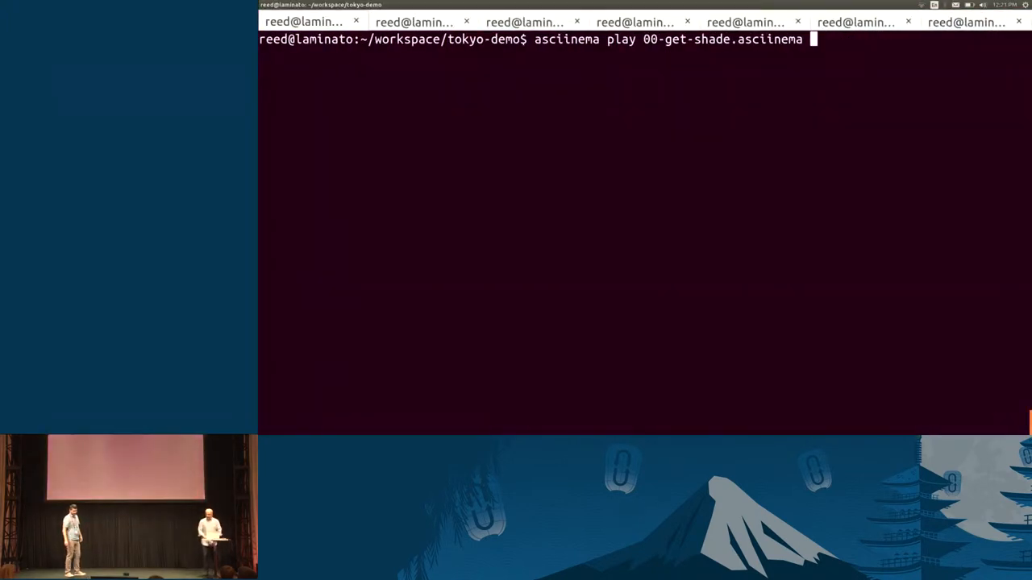
Step: Replay 00-get-shade: pip search shade, sudo pip install shade, then exit back to slides
{"action": "key", "text": "Return"}
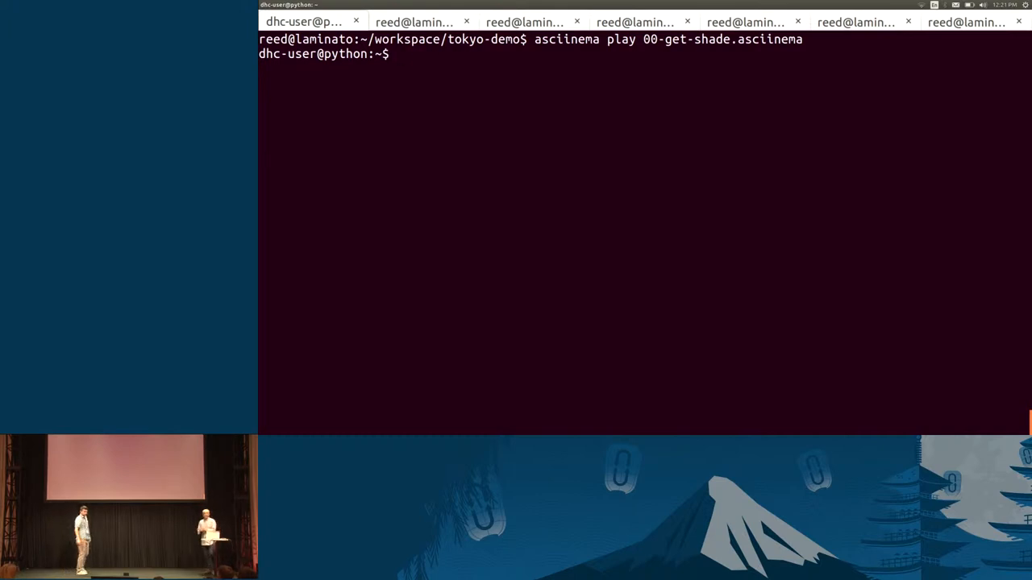
{"action": "type", "text": "pip"}
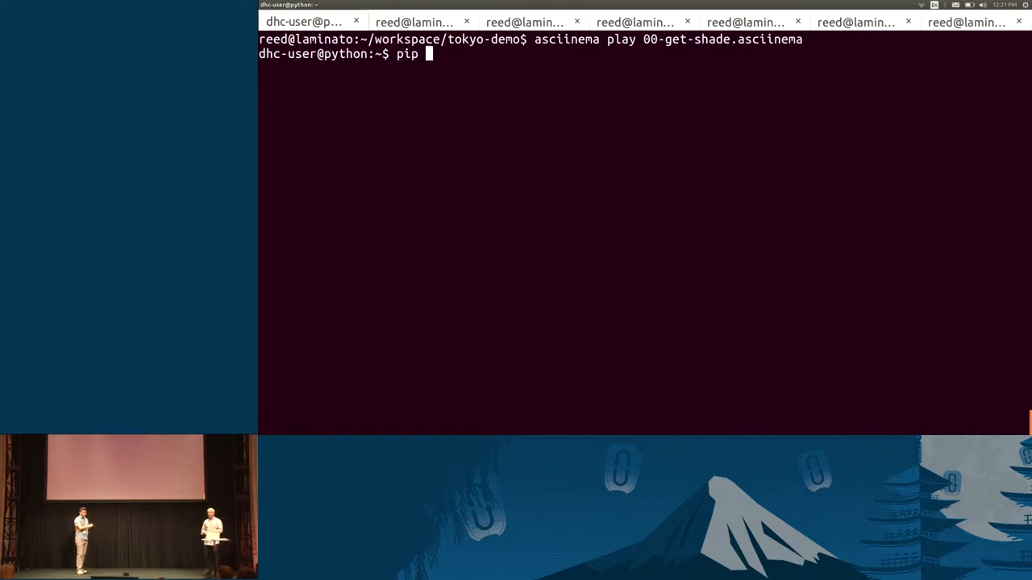
{"action": "type", "text": "search shade"}
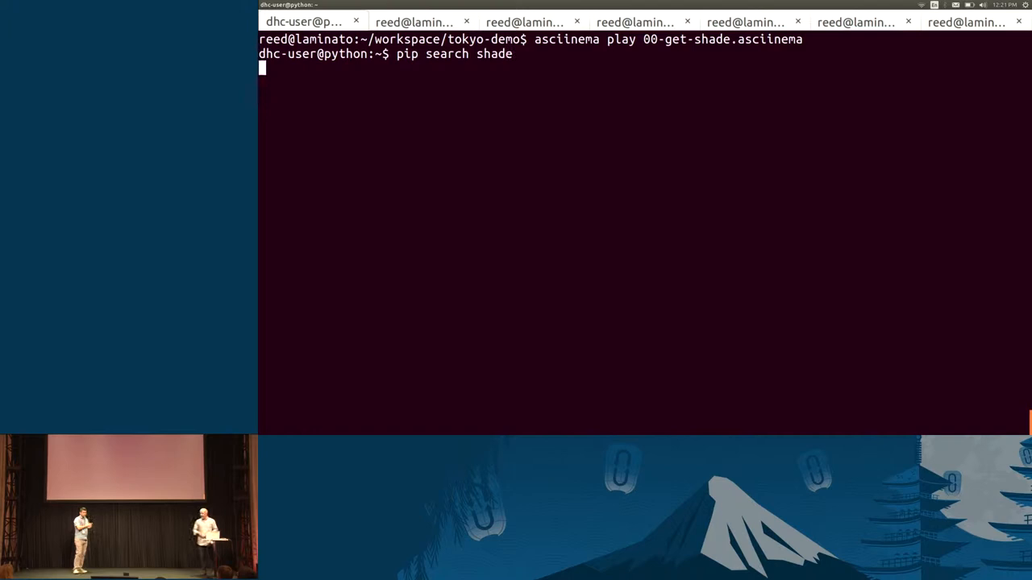
{"action": "type", "text": "sudo pip install"}
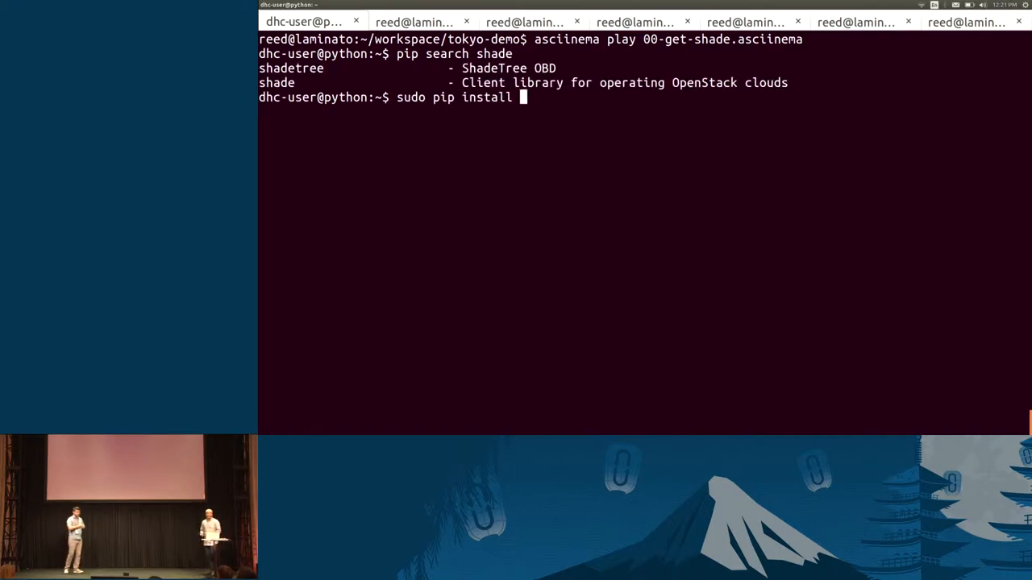
{"action": "type", "text": "shade"}
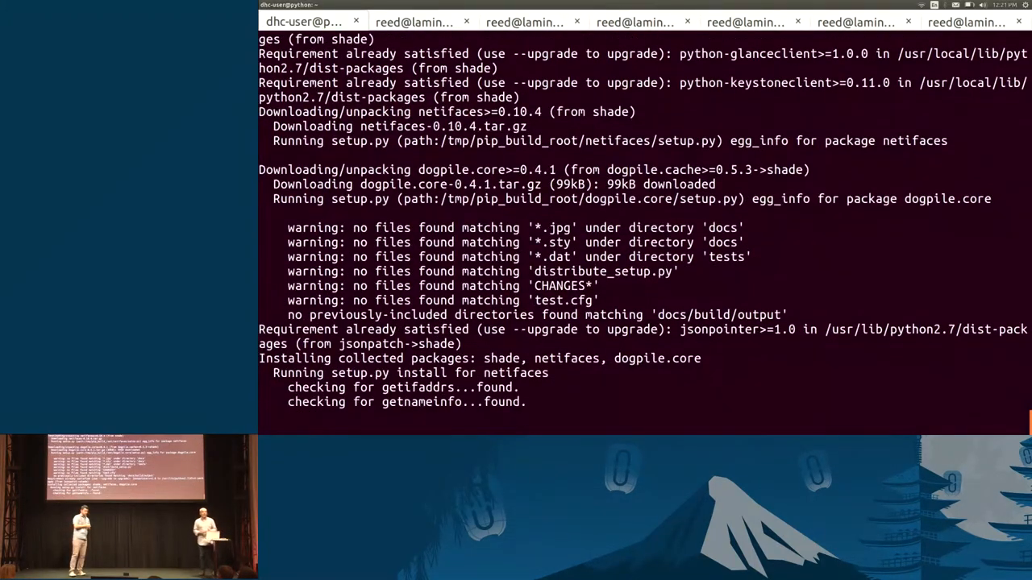
{"action": "scroll", "scroll_direction": "down", "scroll_amount": 3}
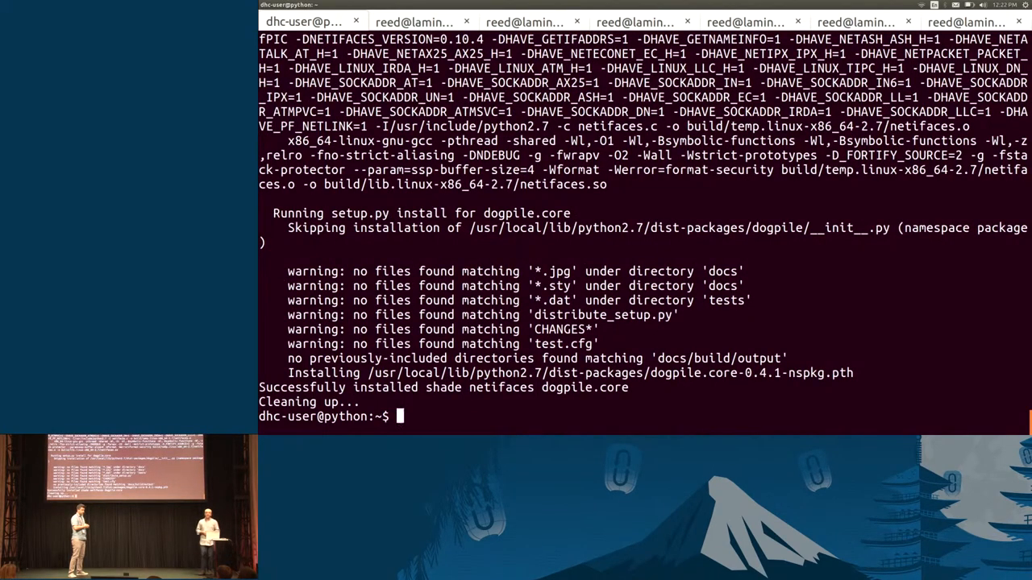
{"action": "type", "text": "exit"}
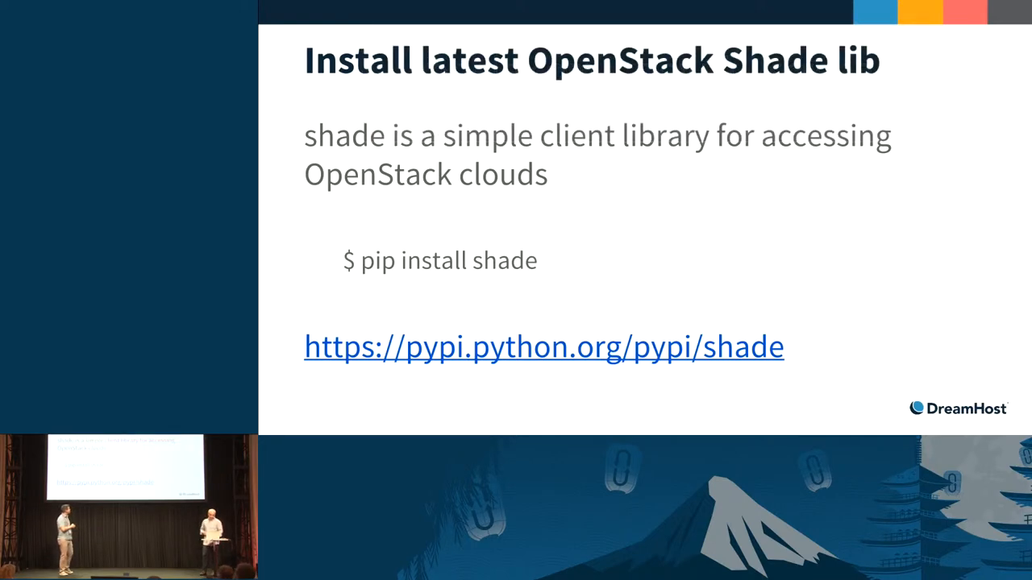
Step: Switch from the slides to the terminal showing asciinema play 01-authentication.asciinema
{"action": "key", "text": "Right"}
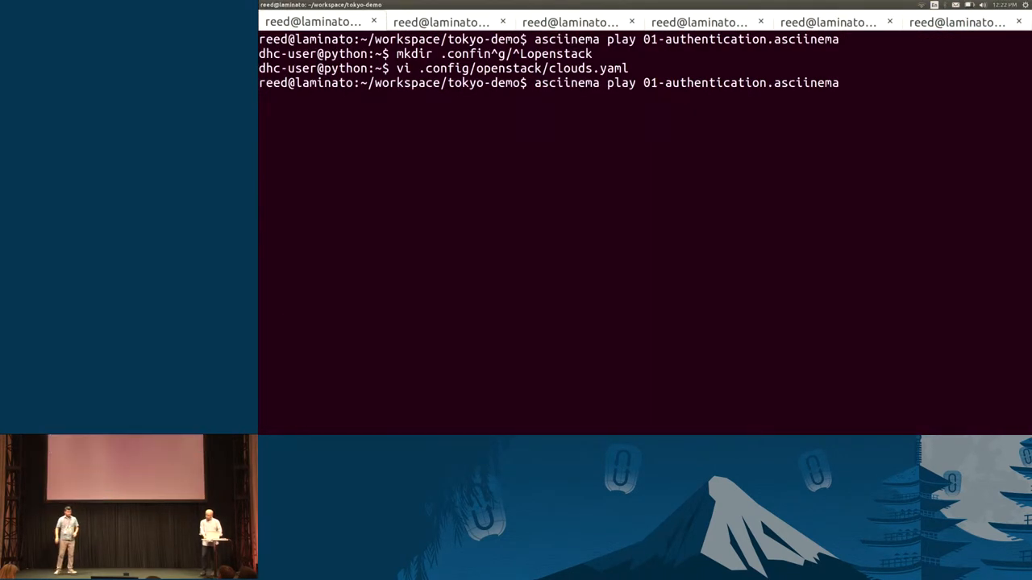
Step: Run mkdir .config/openstack, open an empty .config/openstack/clouds.yaml in vi, then quit
{"action": "type", "text": "mkdir .config/"}
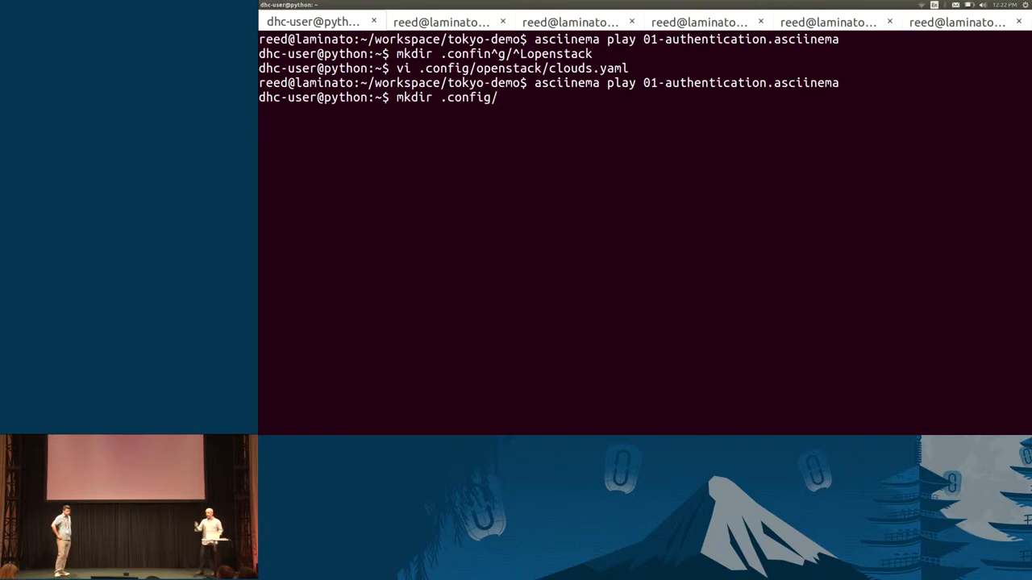
{"action": "type", "text": "openstack"}
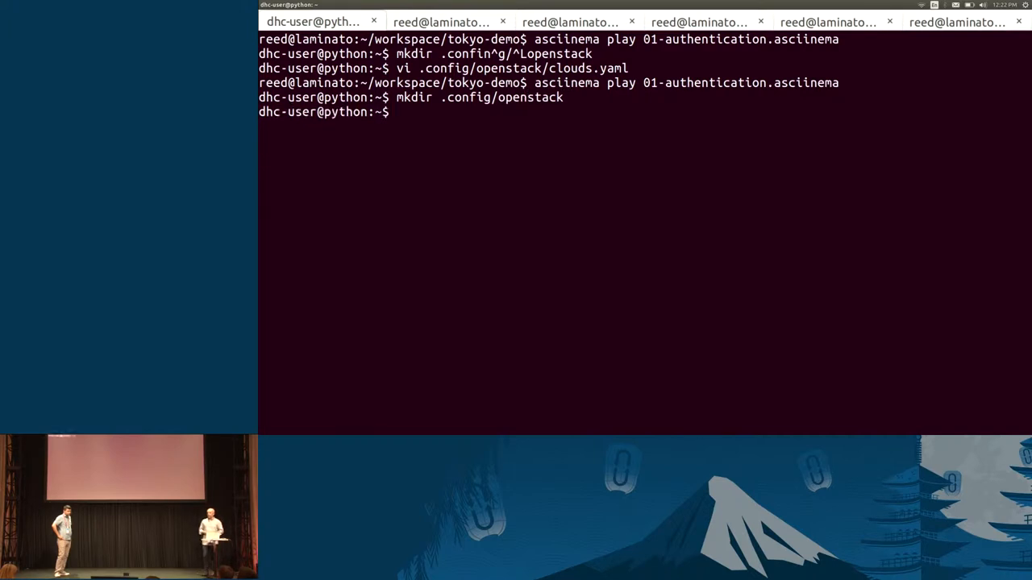
{"action": "type", "text": "vi .c"}
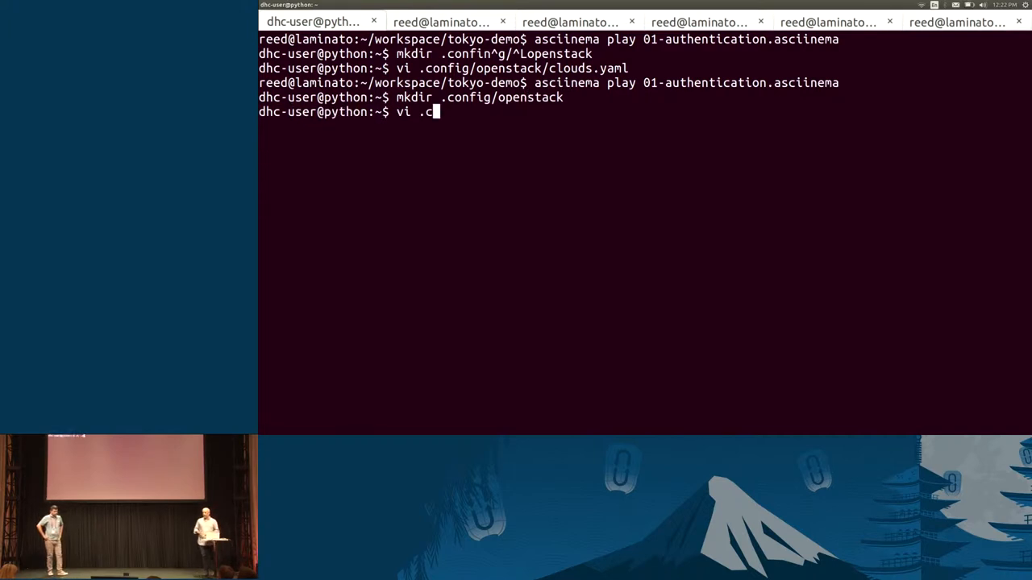
{"action": "type", "text": "onfig/openstack/"}
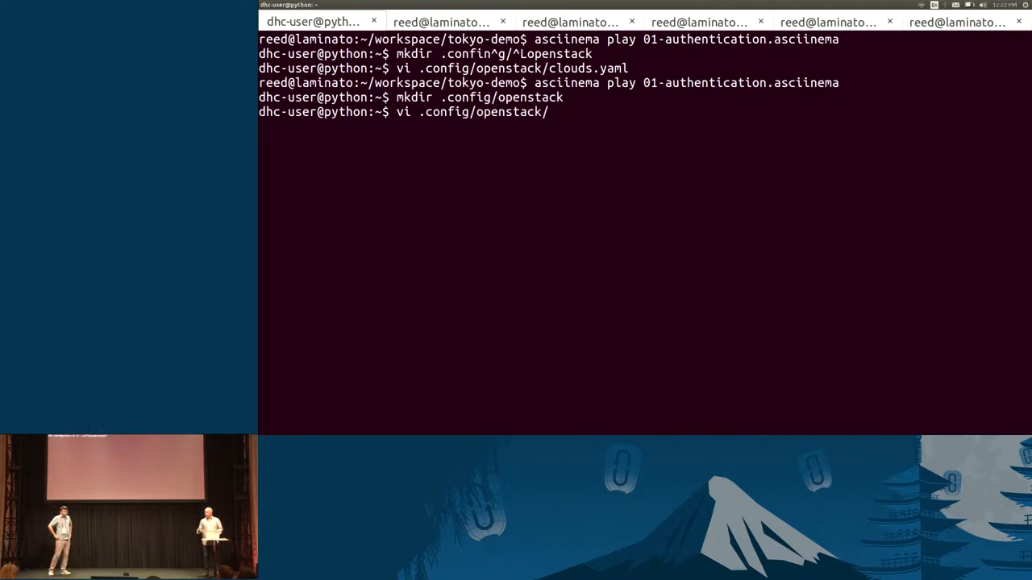
{"action": "type", "text": "cl"}
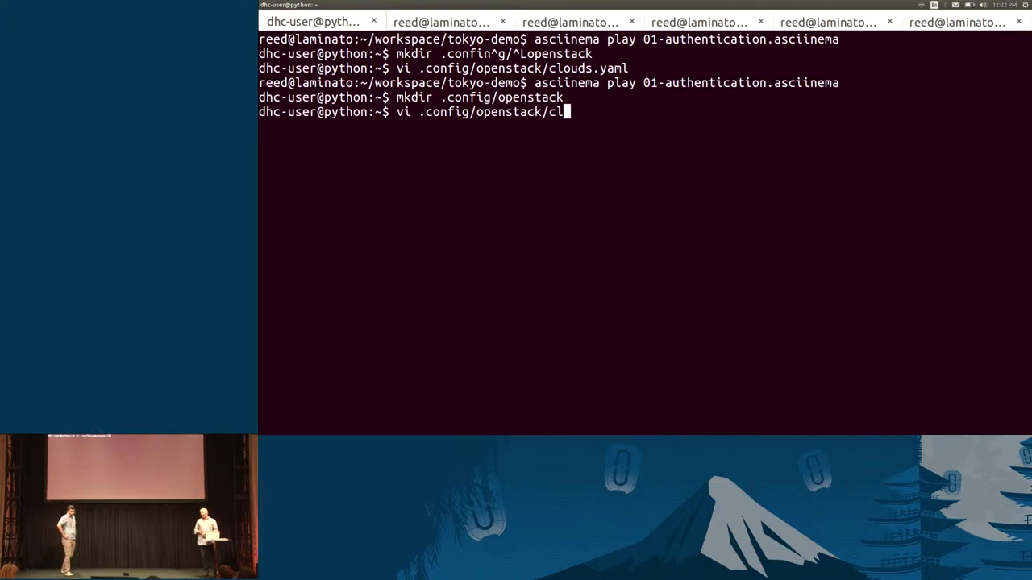
{"action": "type", "text": "ouds.yaml"}
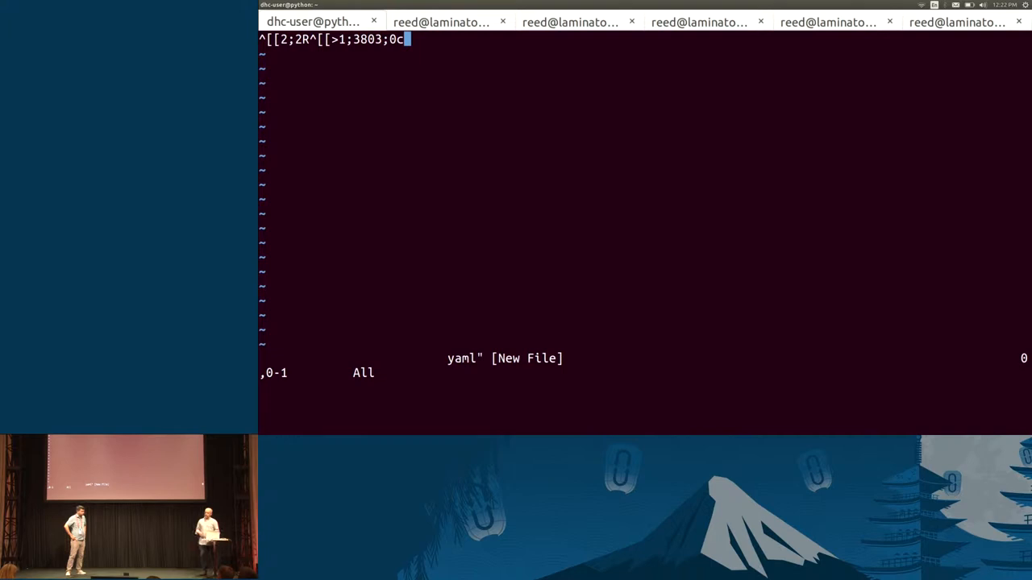
{"action": "key", "text": "i"}
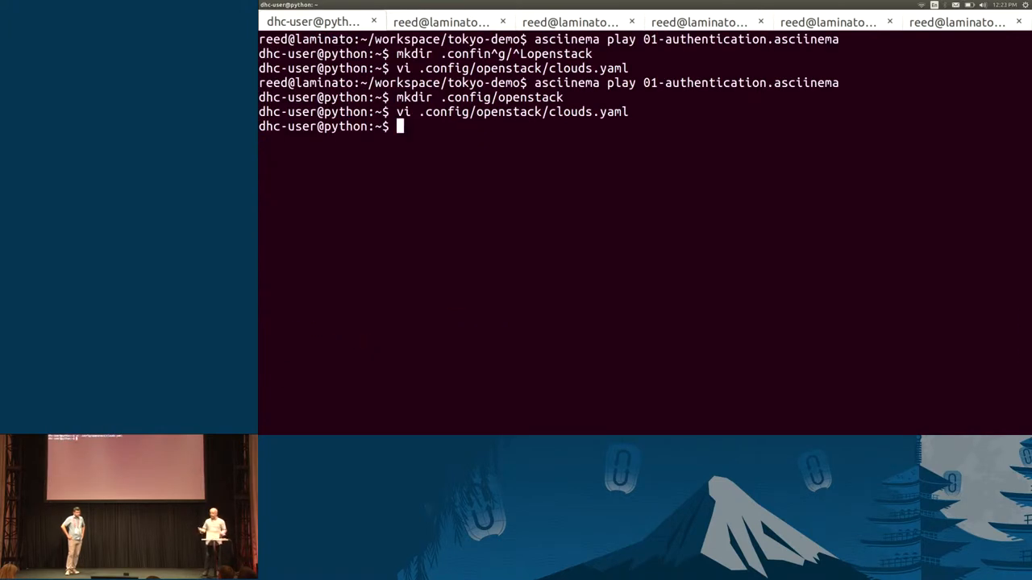
Step: Exit the replay, step through the auth and iPython connection slides, and start 02-list-images-flavors
{"action": "type", "text": "exit"}
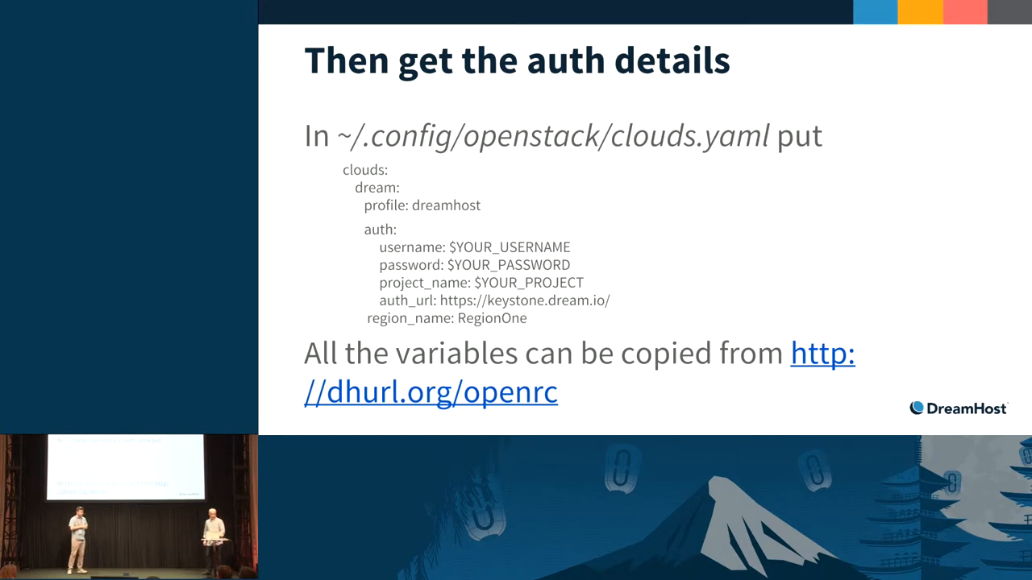
{"action": "key", "text": "Right"}
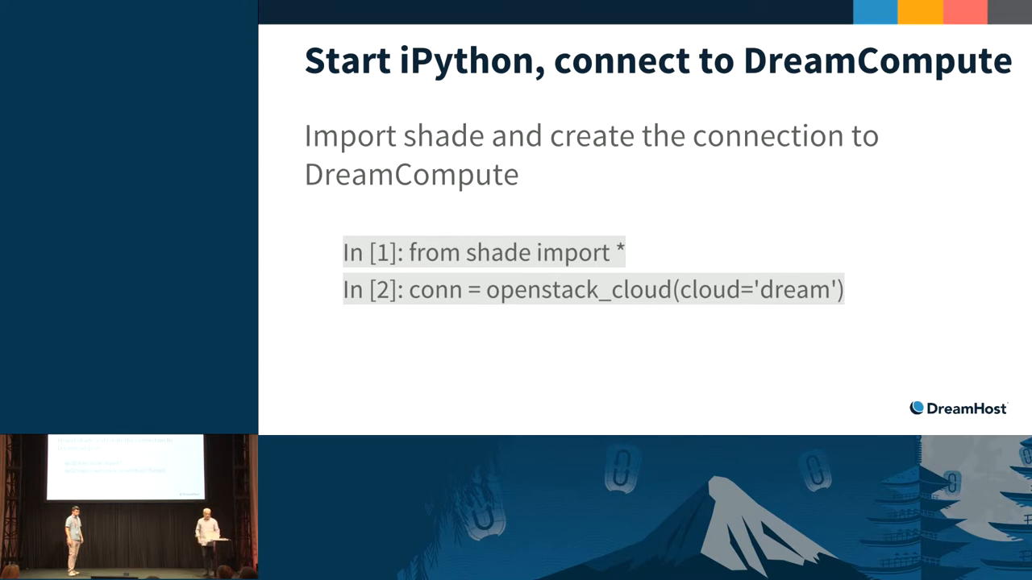
{"action": "key", "text": "Right"}
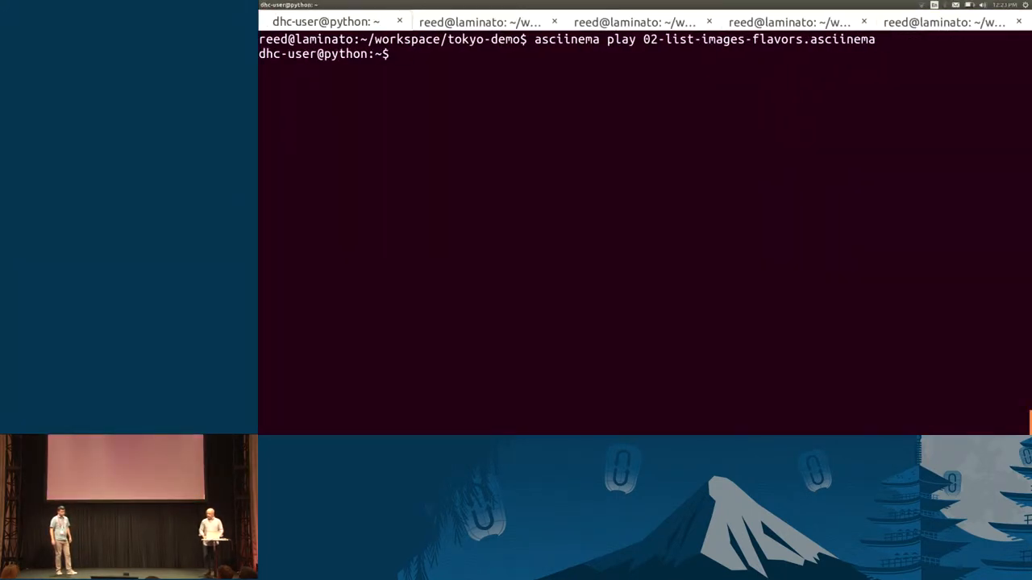
Step: Start IPython, import shade and connect with openstack_cloud(cloud='dream')
{"action": "type", "text": "ipython"}
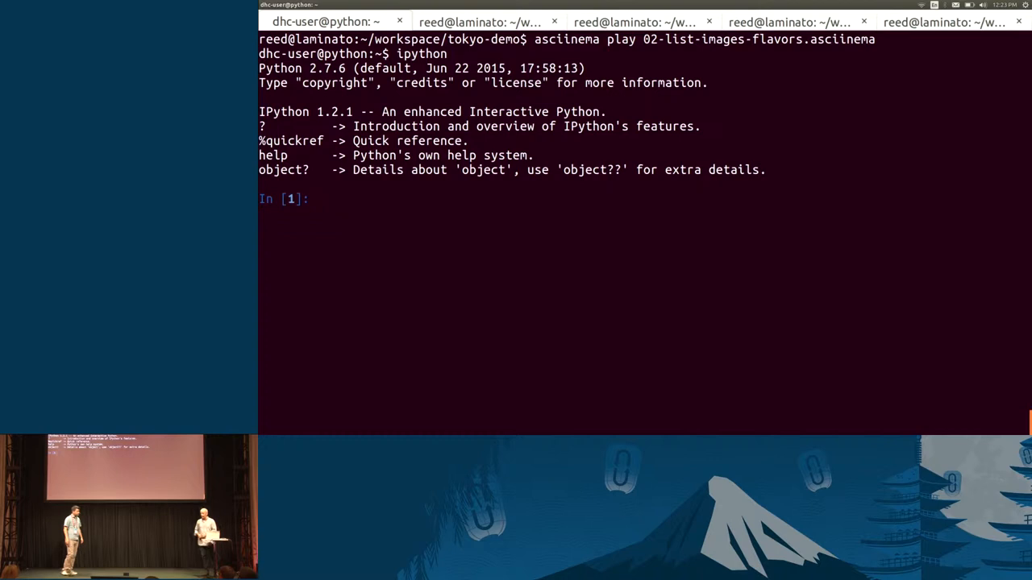
{"action": "type", "text": "from shade import *"}
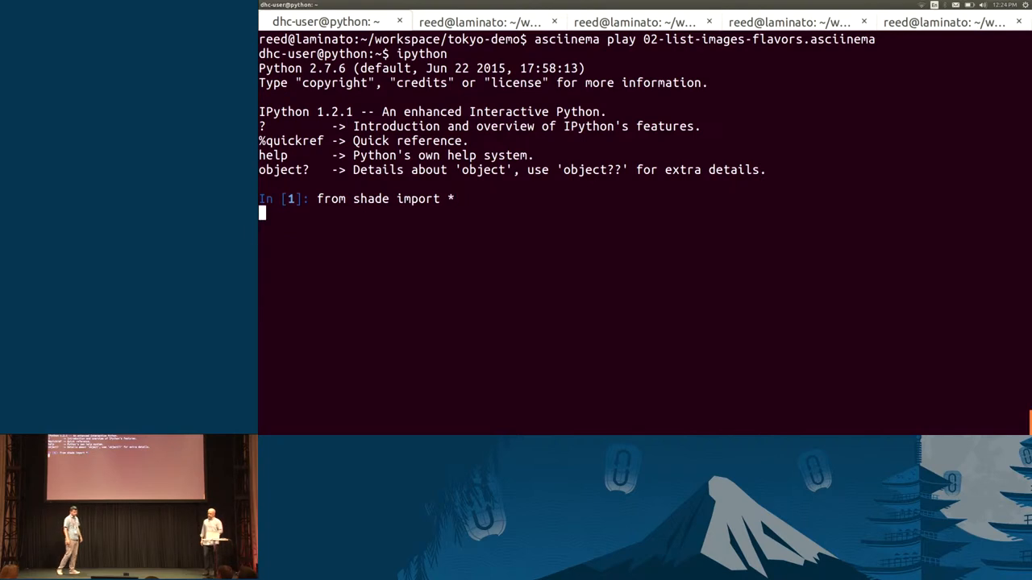
{"action": "type", "text": "conn = openstack_cloud(cloud='dream')"}
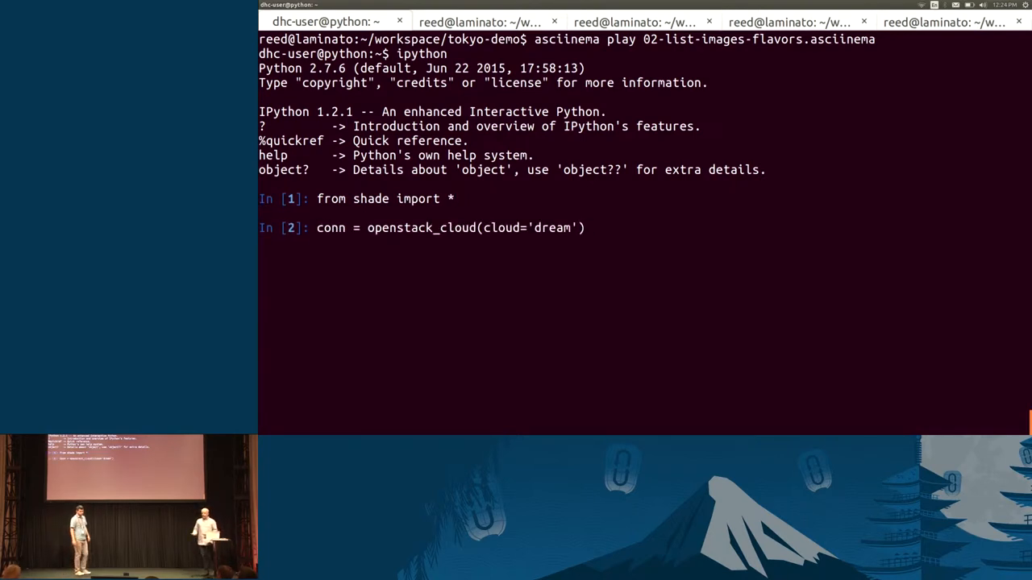
{"action": "key", "text": "enter"}
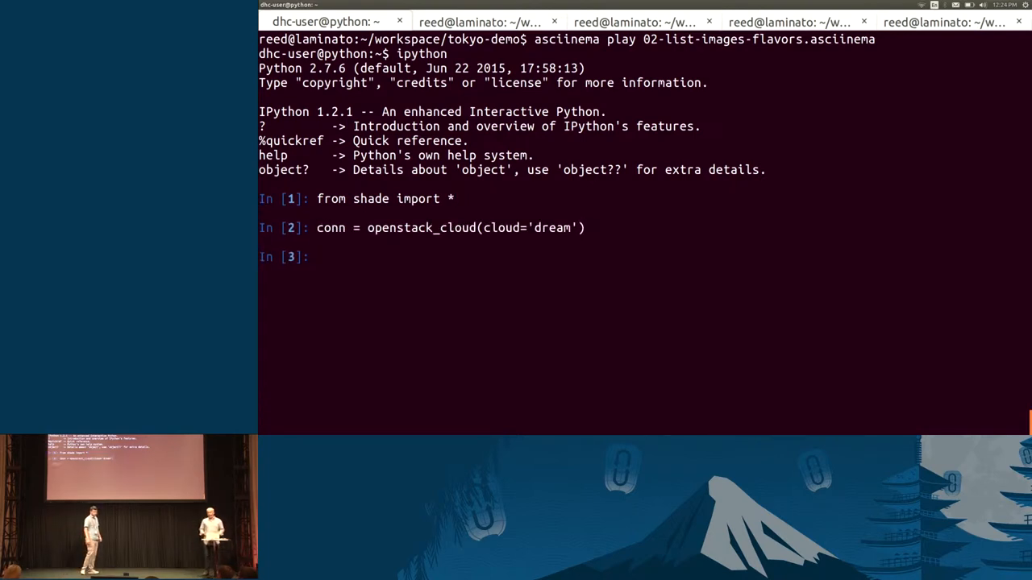
Step: Fetch the cloud's images with images = conn.list_images()
{"action": "type", "text": "images"}
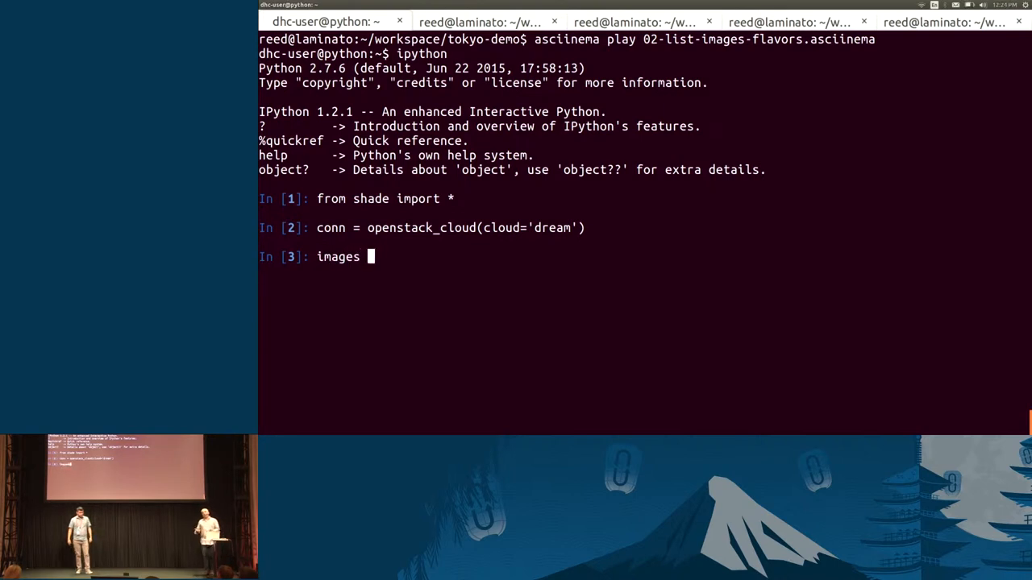
{"action": "type", "text": "= conn"}
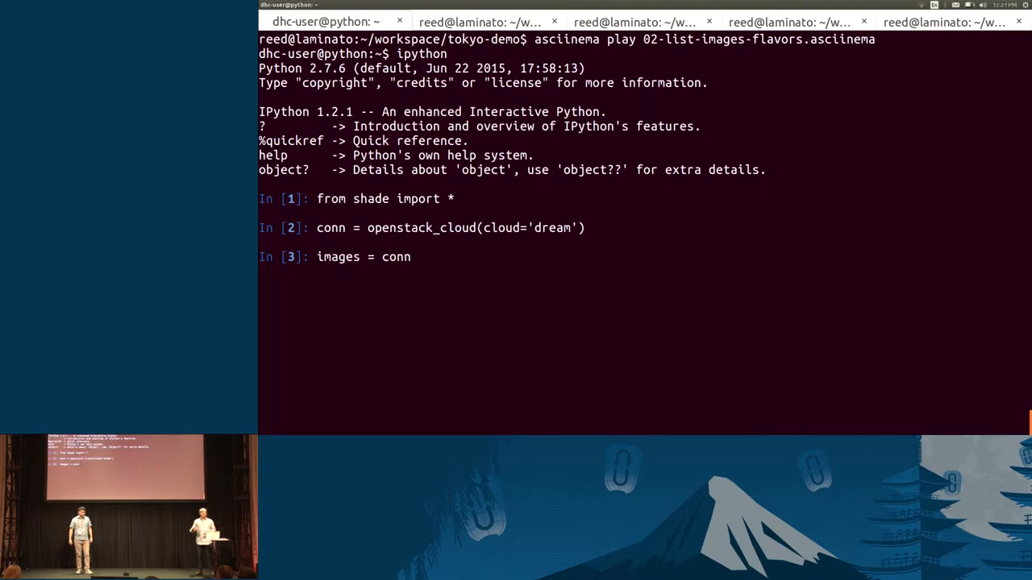
{"action": "type", "text": ".list_"}
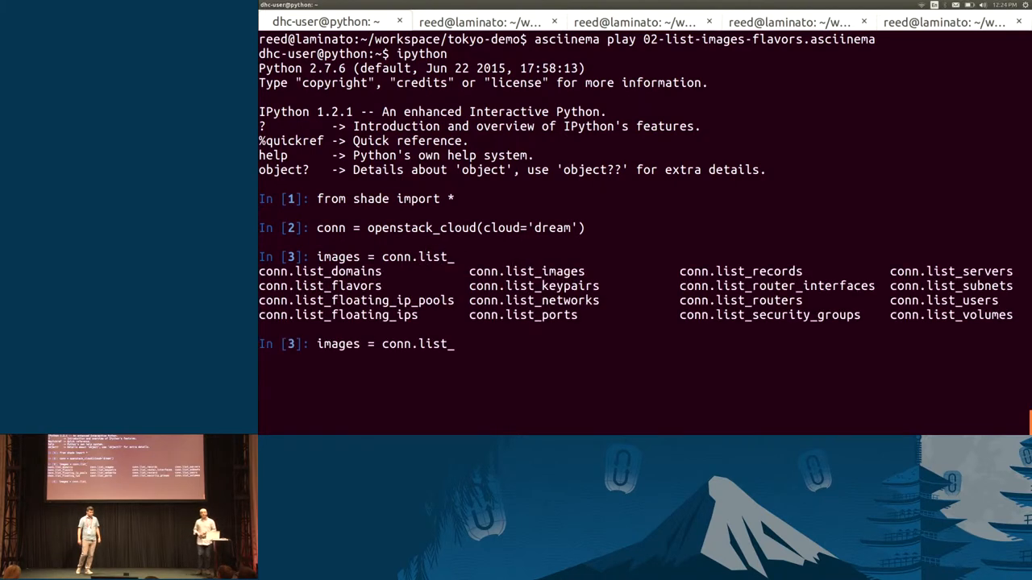
{"action": "type", "text": "ima"}
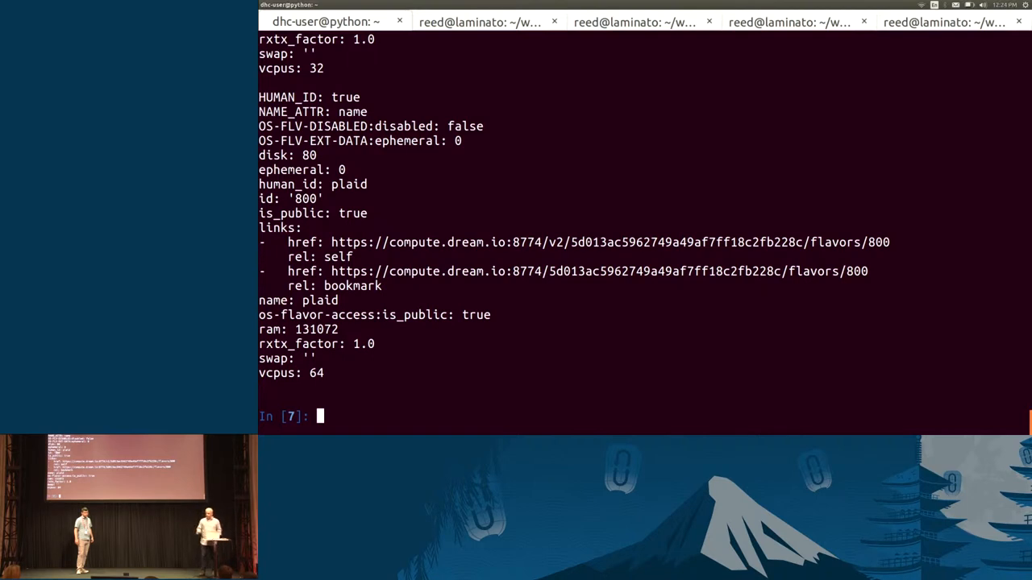
Step: Exit IPython and start the 03-put-ssh replay in a new IPython session
{"action": "type", "text": "exit"}
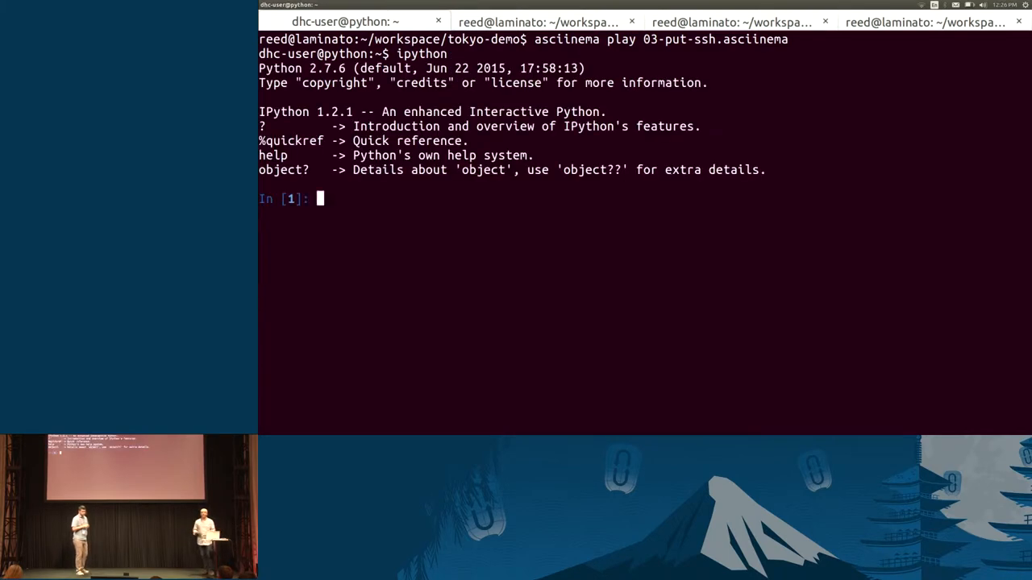
Step: Import shade and create conn with openstack_cloud(cloud='dream')
{"action": "type", "text": "from shade import *"}
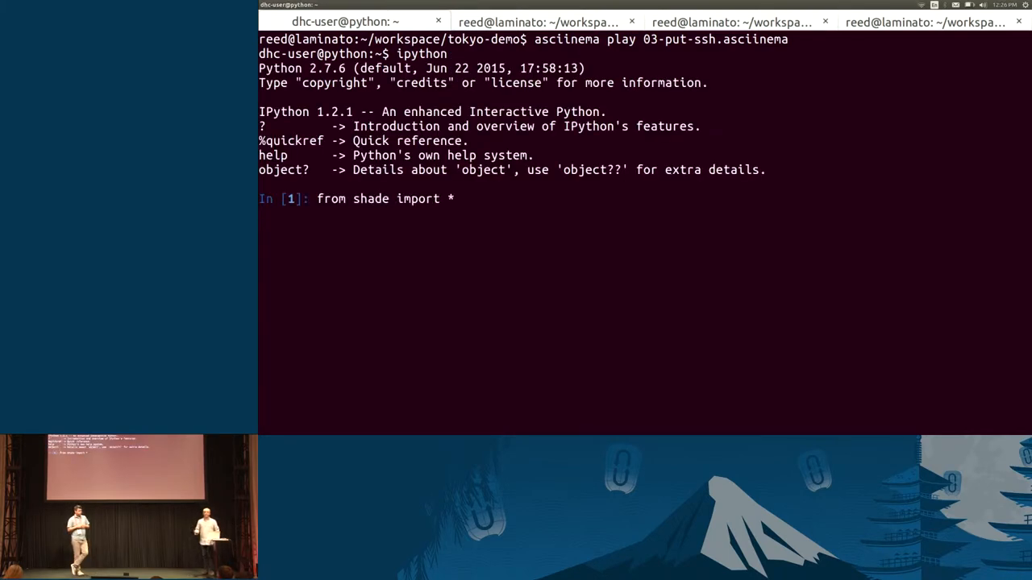
{"action": "key", "text": "enter"}
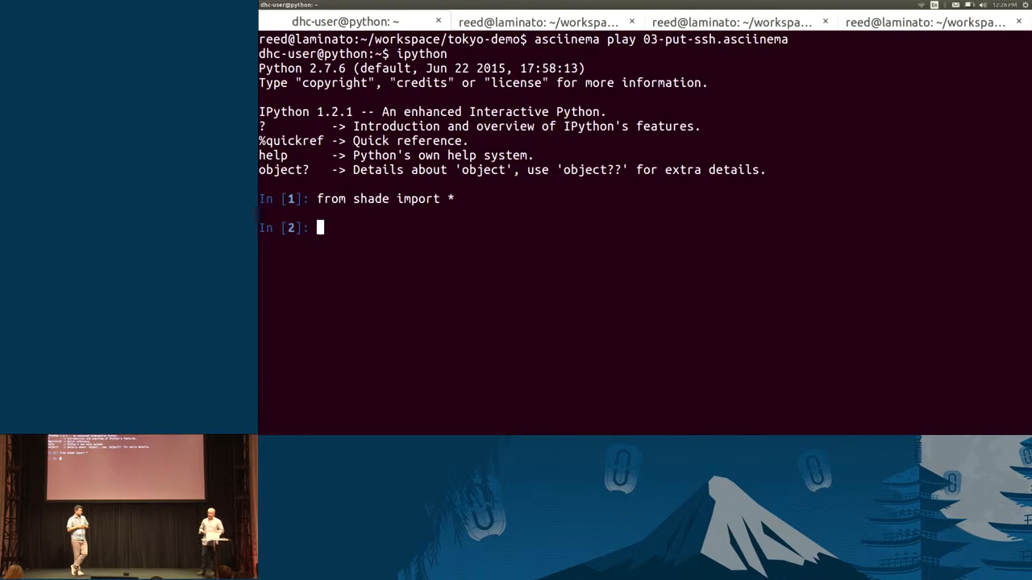
{"action": "type", "text": "conn = openstack_cloud(cloud='dream')"}
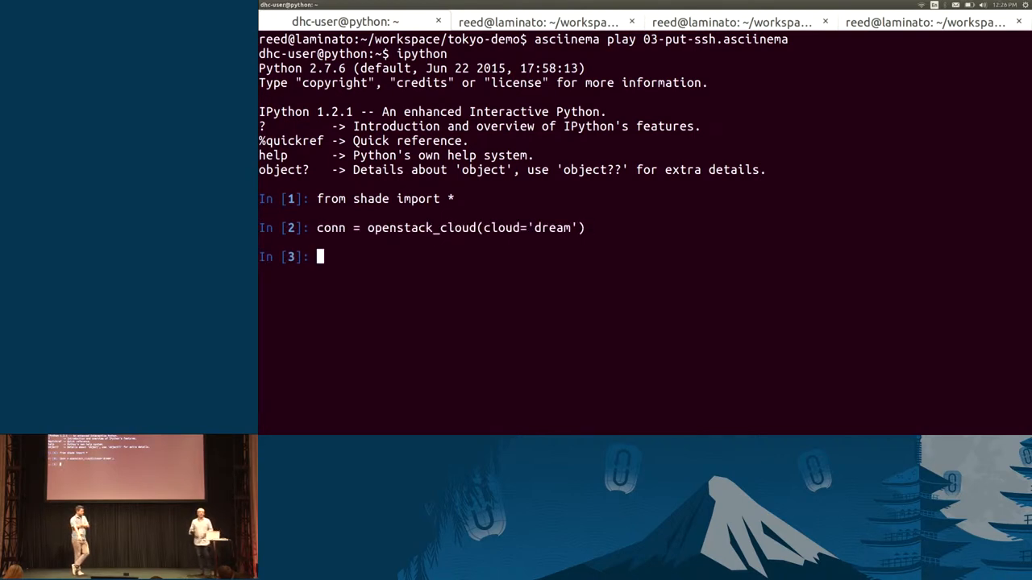
Step: Set keypair_name 'mykey', pub_key_file demo_key.pub, and begin the search_keypairs existence check
{"action": "type", "text": "keypair_name = 'mykey'"}
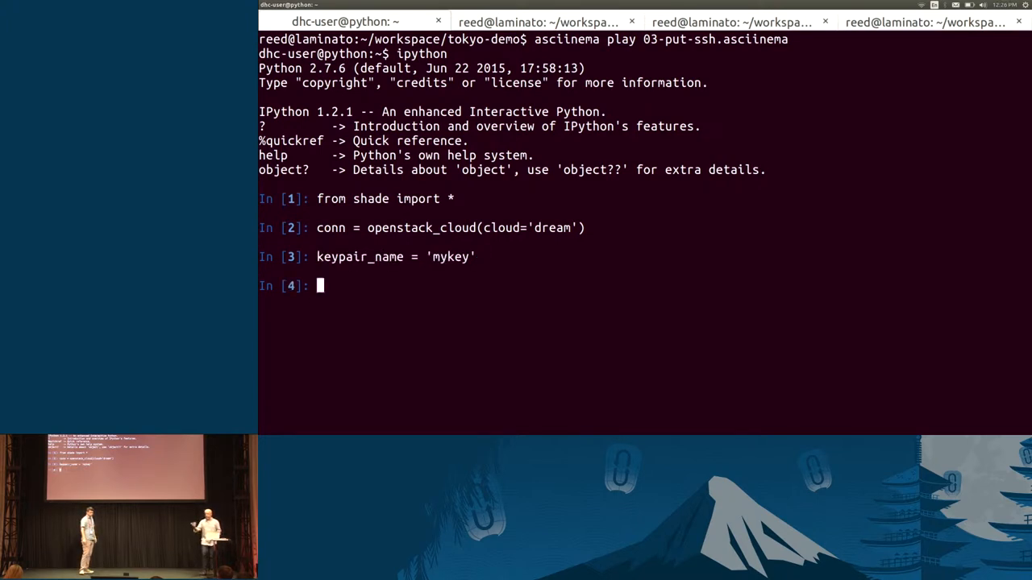
{"action": "type", "text": "pub_key_file = '/home/dhc-user/.ssh/demo_key.pub'"}
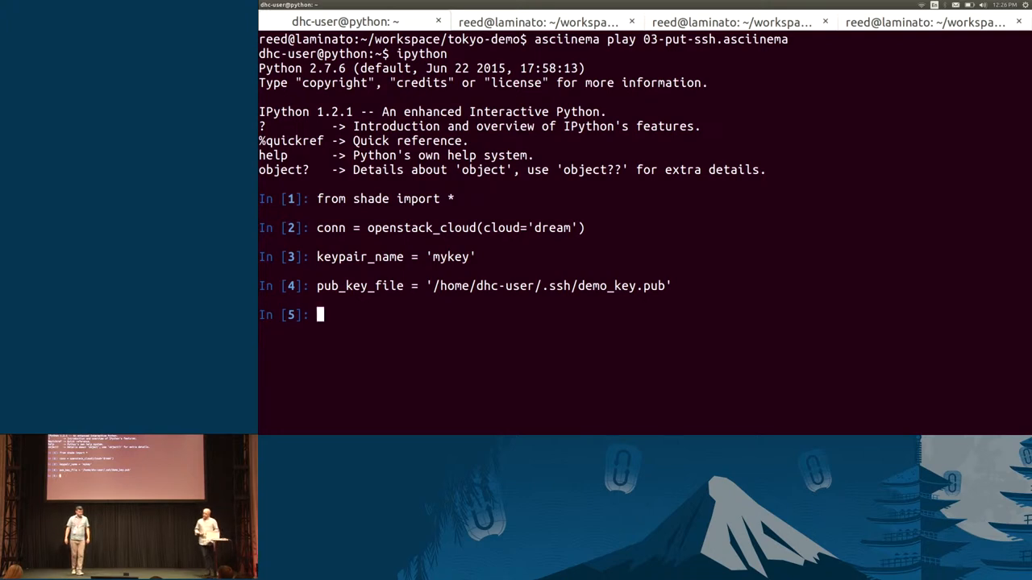
{"action": "type", "text": "if conn.search_keypairs(keypair_name):"}
{"action": "type", "text": "print('Keypair already exists. Skipping import."}
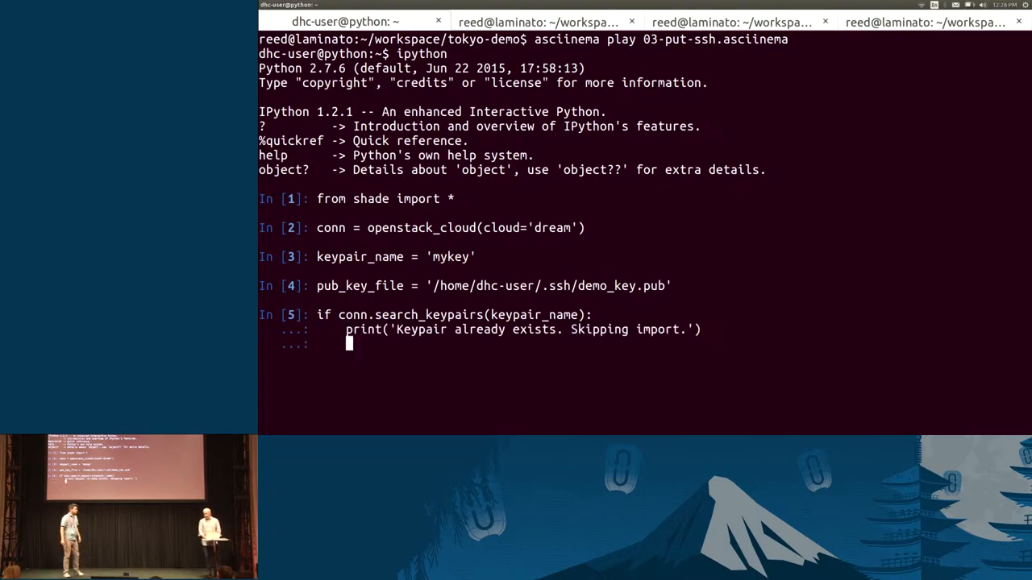
Step: Add the else branch printing 'Adding keypair...' and calling conn.create_keypair with the public key
{"action": "type", "text": "else:"}
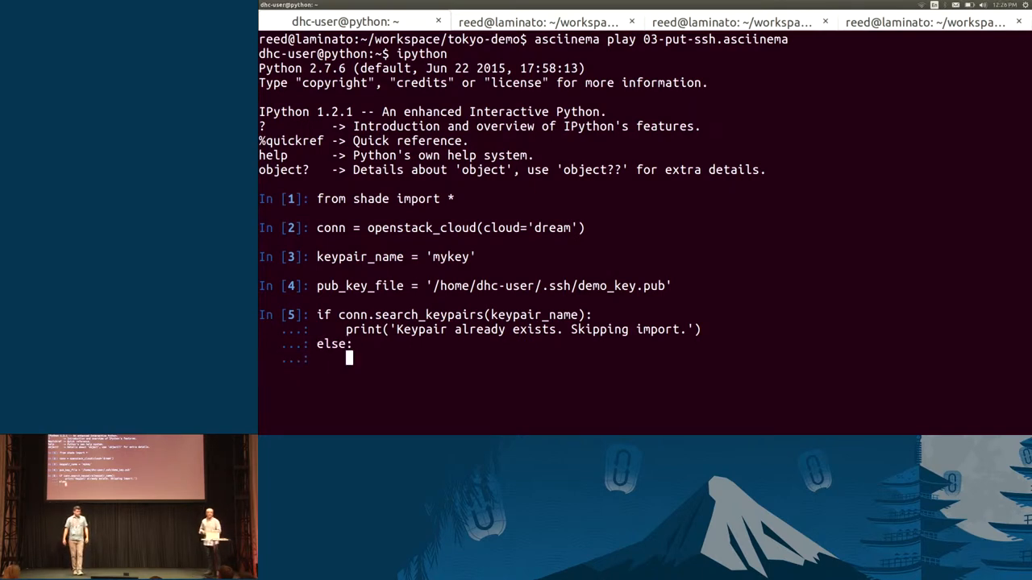
{"action": "type", "text": "print('Adding keypair...')"}
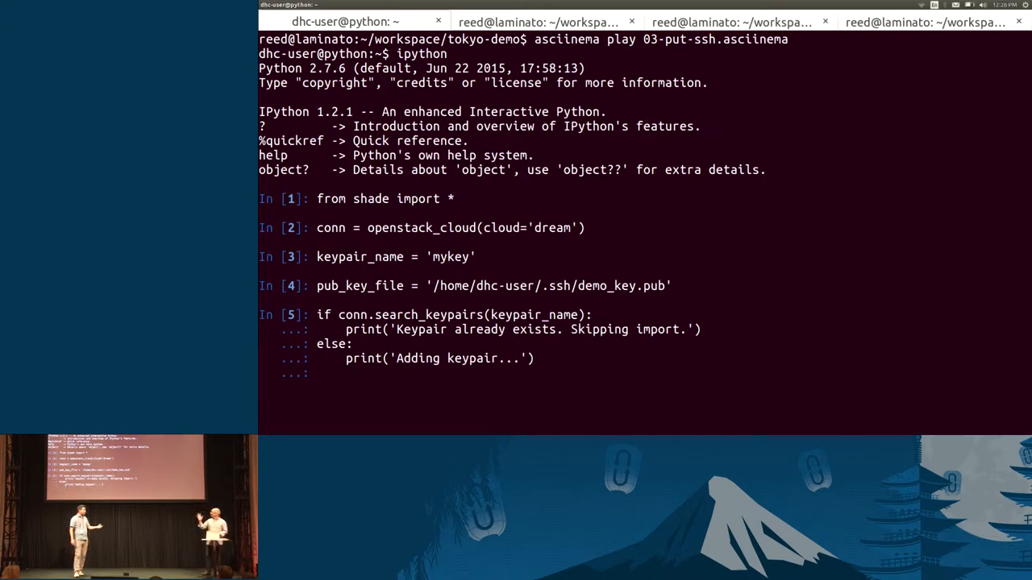
{"action": "type", "text": "conn.create_keypair(keypair_name, open(pub_key_file, 'r').read().strip())"}
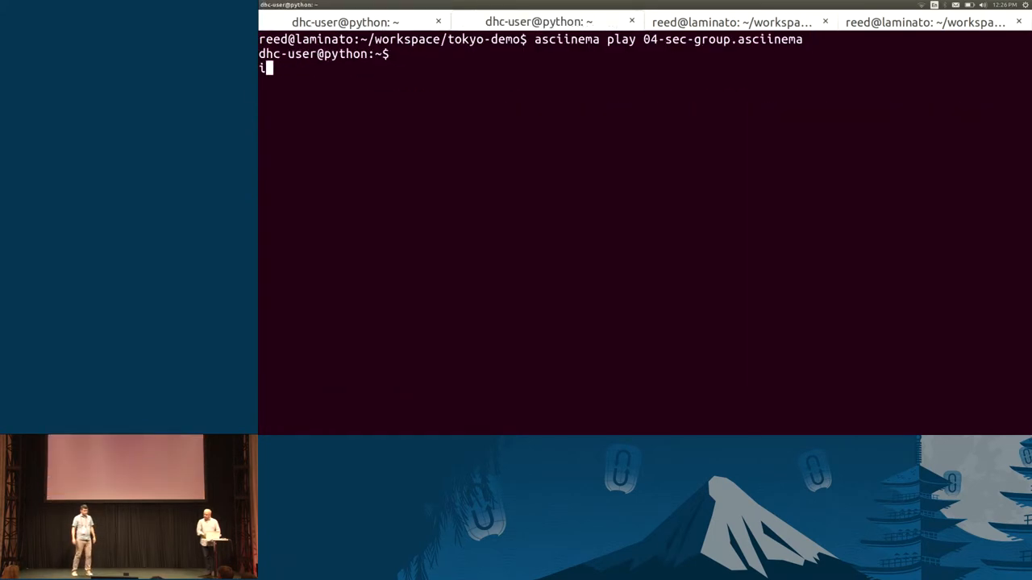
Step: Start IPython, import shade, and connect to the 'dream' cloud
{"action": "type", "text": "ipython"}
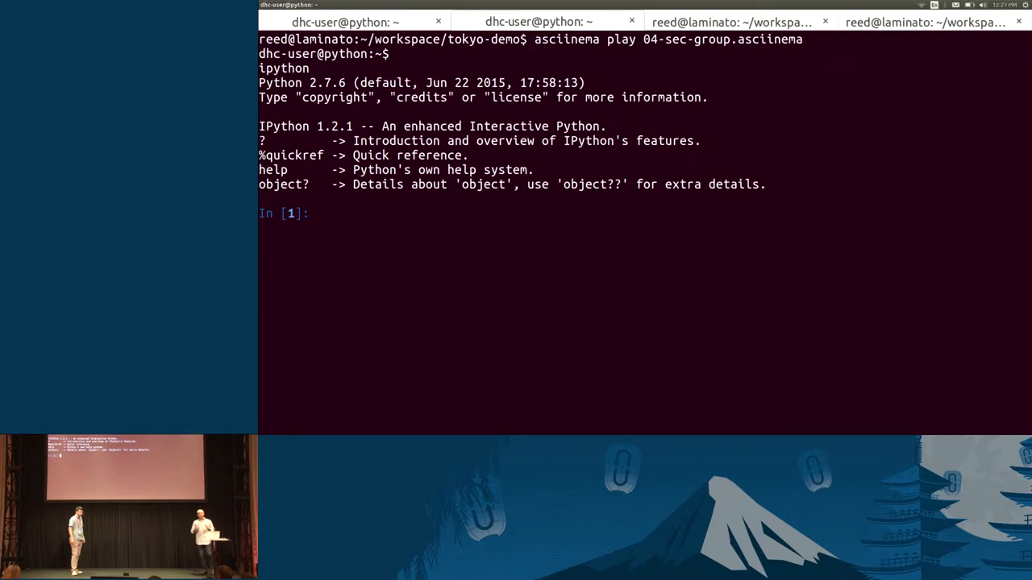
{"action": "type", "text": "from shade import *"}
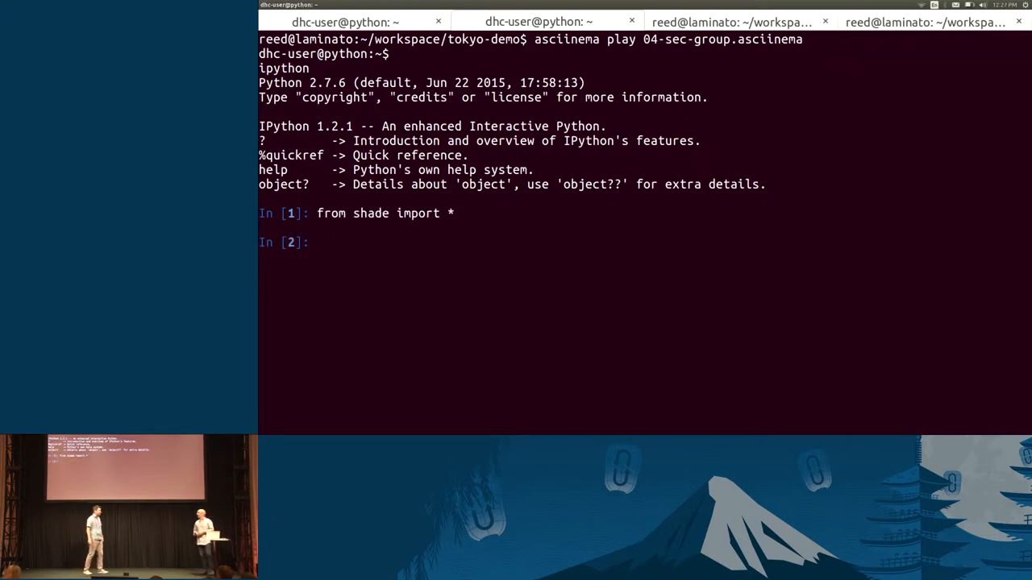
{"action": "type", "text": "conn = openstack_cloud(cloud='dream')"}
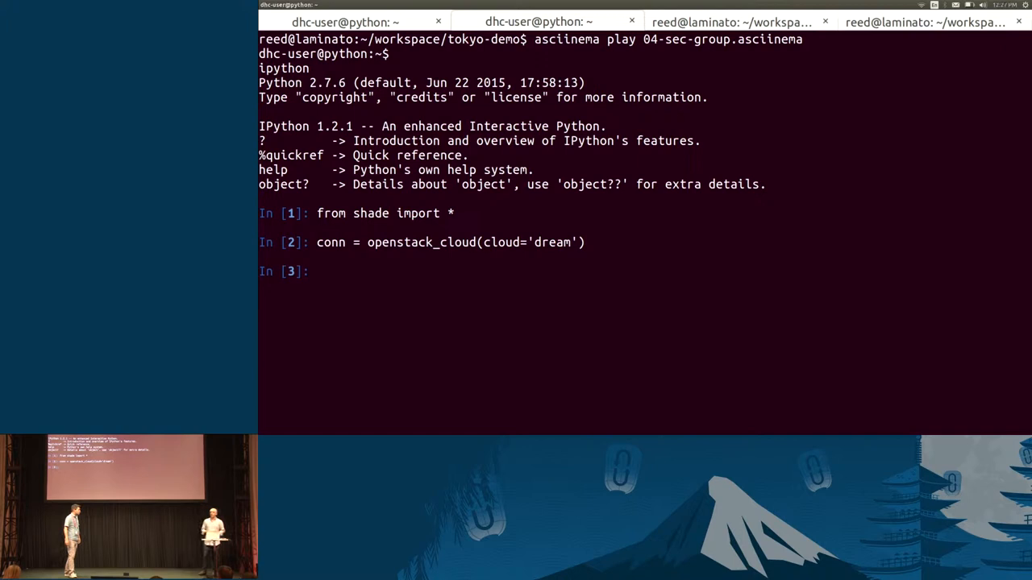
Step: Set sec_group_name to 'web' and begin an if-check for an existing group
{"action": "type", "text": "sec_group_name = 'web'"}
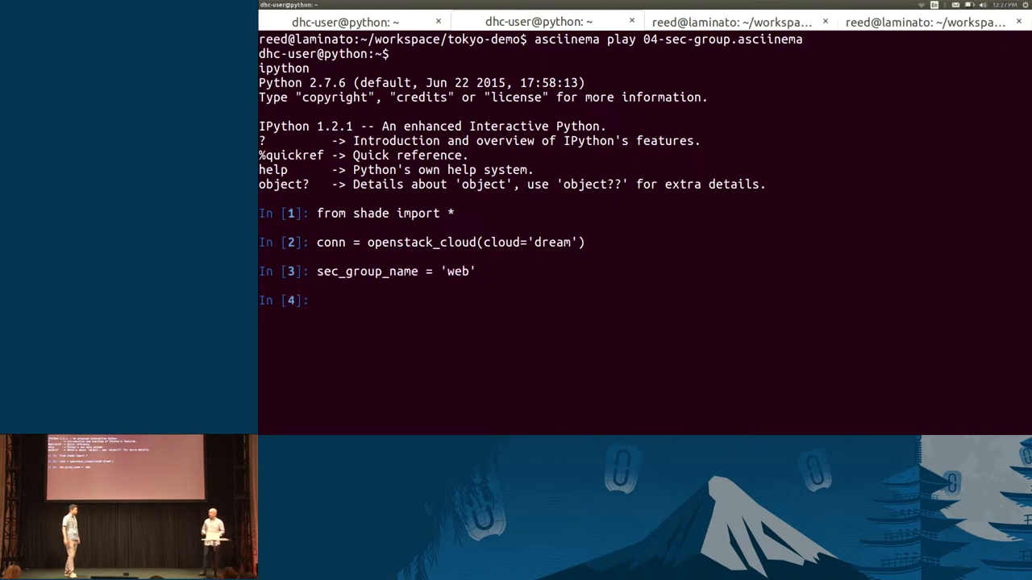
{"action": "left_click", "coordinate": [344, 21]}
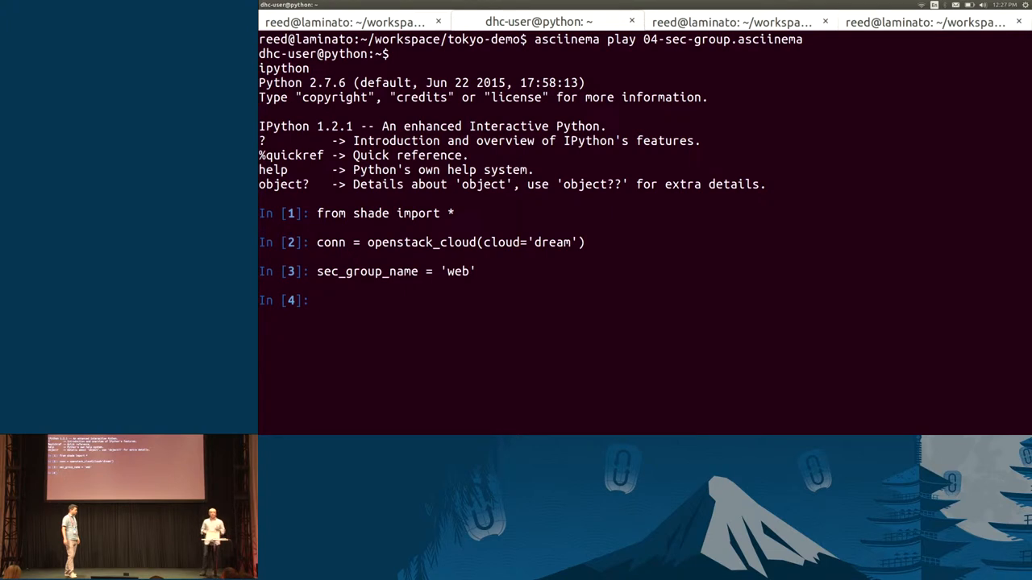
{"action": "type", "text": "if conn.search_security_groups(sec_group_name):"}
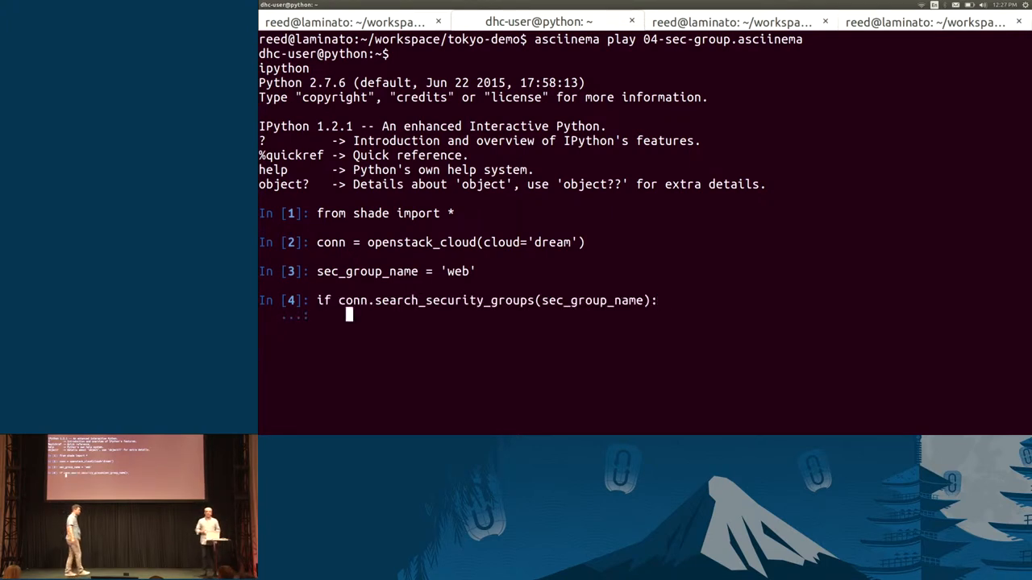
Step: Finish the if/else: skip if 'web' exists, else create it with TCP 80 and 22 rules
{"action": "type", "text": "print('Security group already exists. Skipping creation.')"}
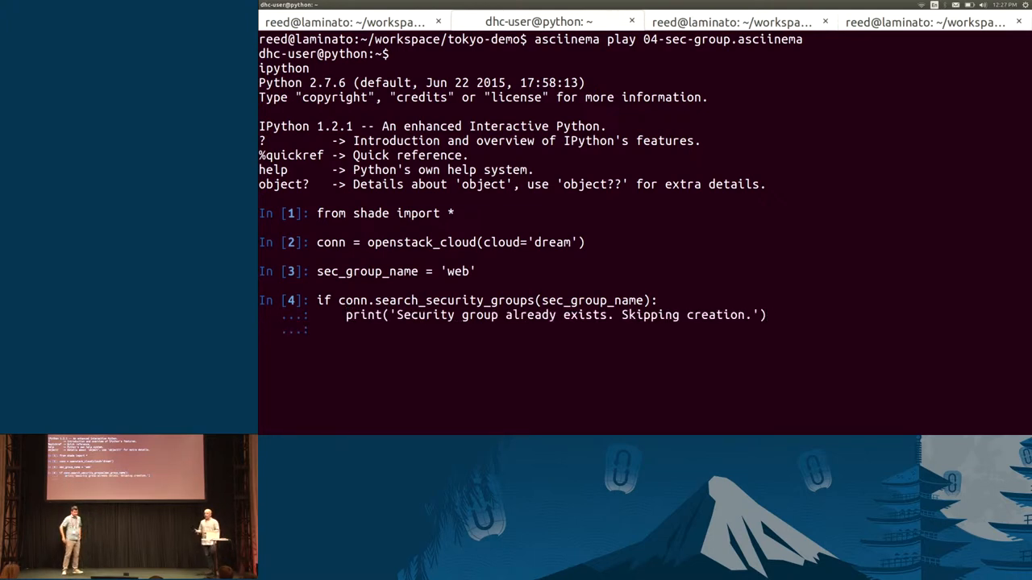
{"action": "type", "text": "else:"}
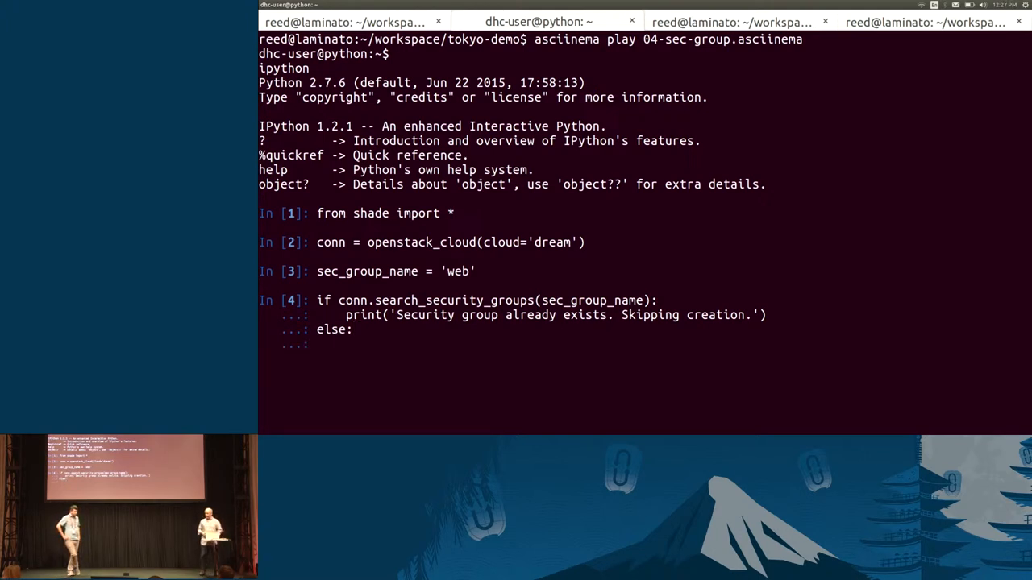
{"action": "type", "text": "print('Creating security group.')"}
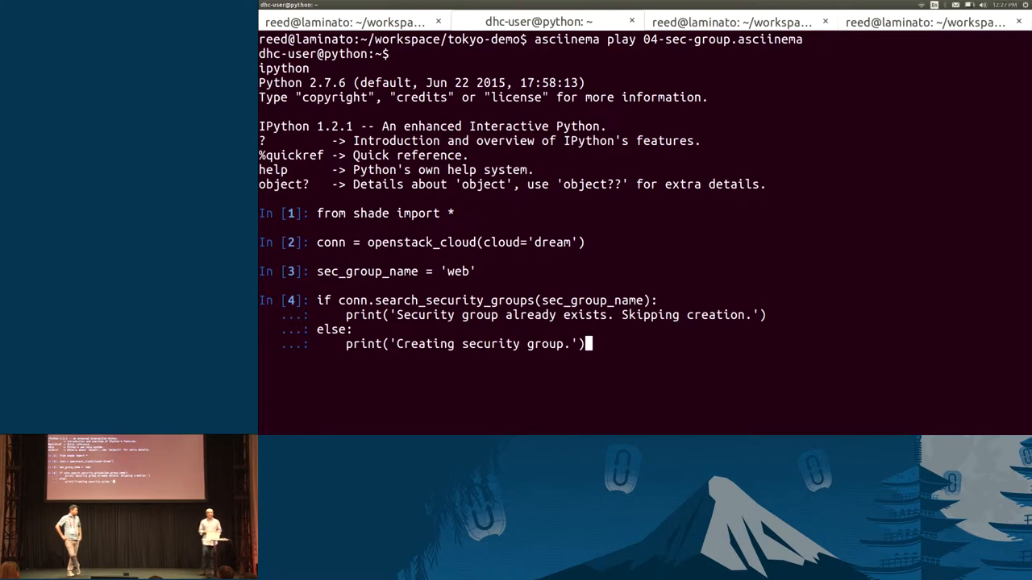
{"action": "key", "text": "enter"}
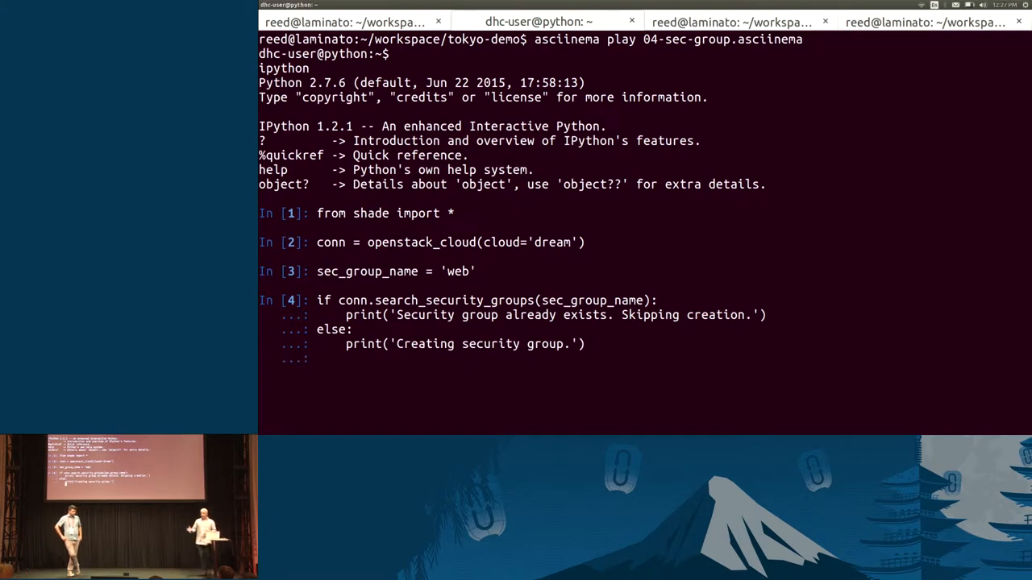
{"action": "type", "text": "conn.create_security_group(sec_group_name, 'network access for all-in-one application.')"}
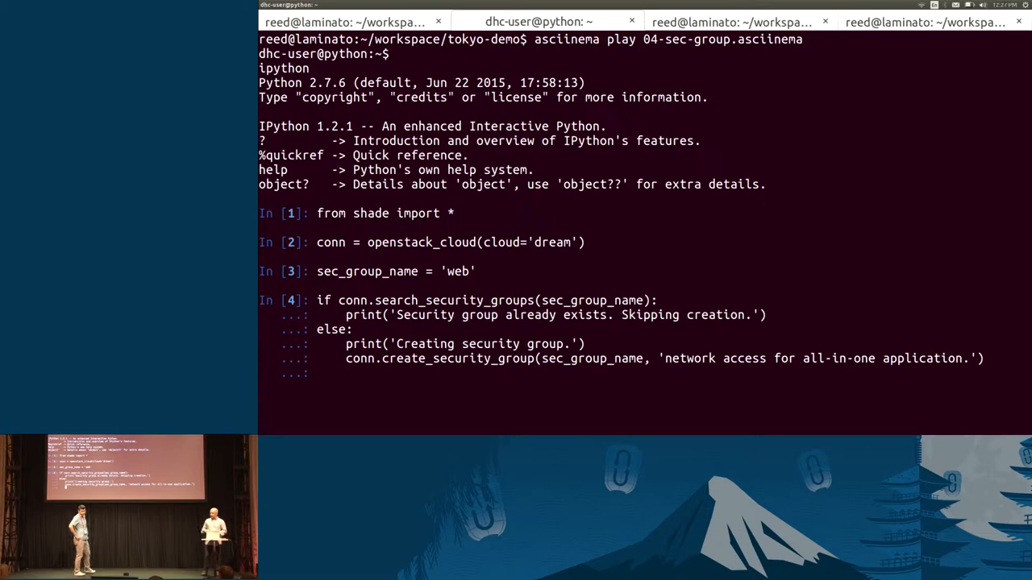
{"action": "type", "text": "conn.create_security_group_rule(sec_group_name, 80, 80, 'TCP')"}
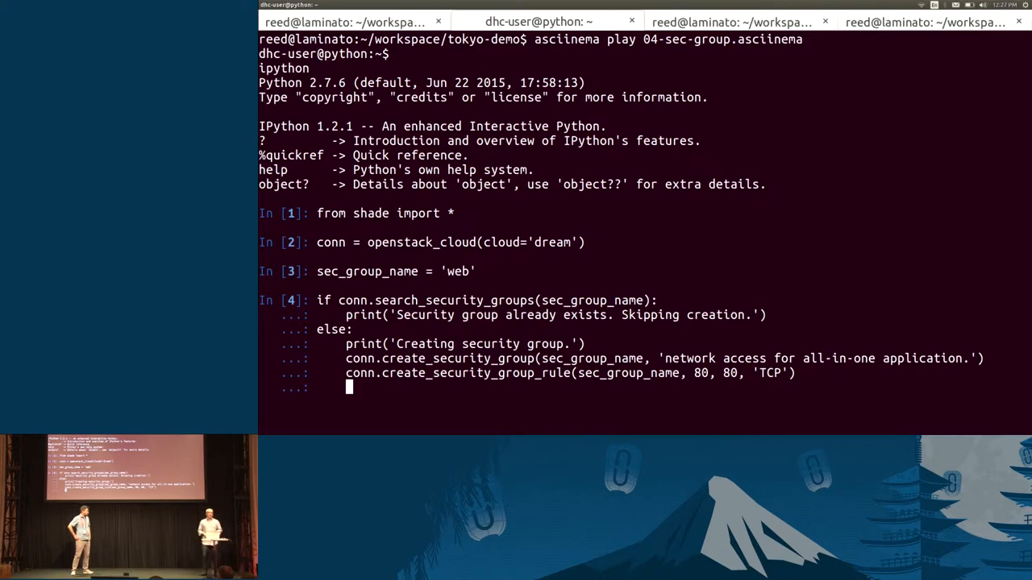
{"action": "type", "text": "conn.create_security_group_rule(sec_group_name, 22, 22, 'TCP')"}
{"action": "type", "text": "conn.create_security_group_rule(sec_group_name, 443, 443, 'TCP"}
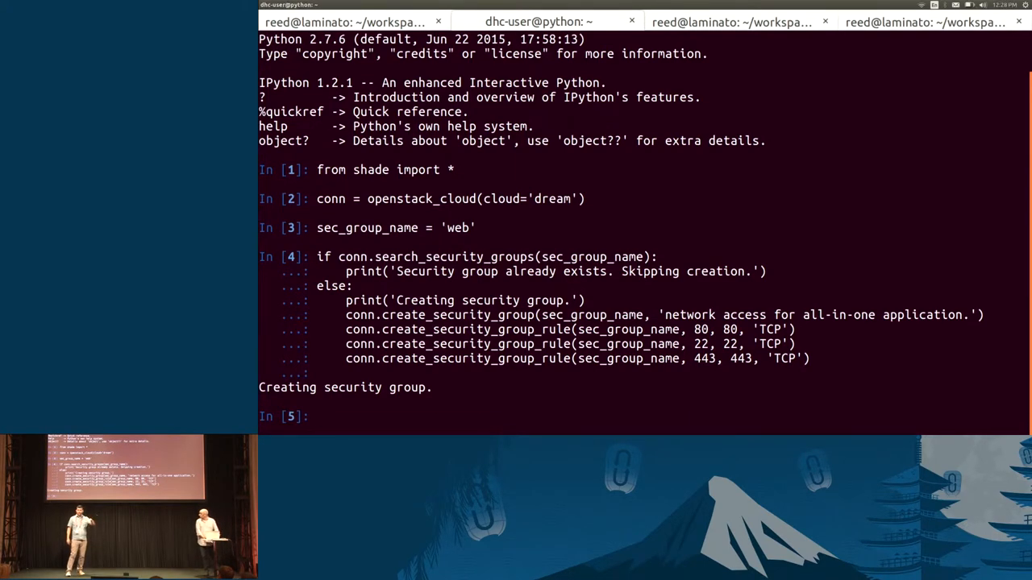
Step: Look up the 'web' security group's rules and begin exiting IPython
{"action": "type", "text": "conn.search_security_groups(sec_group_name)"}
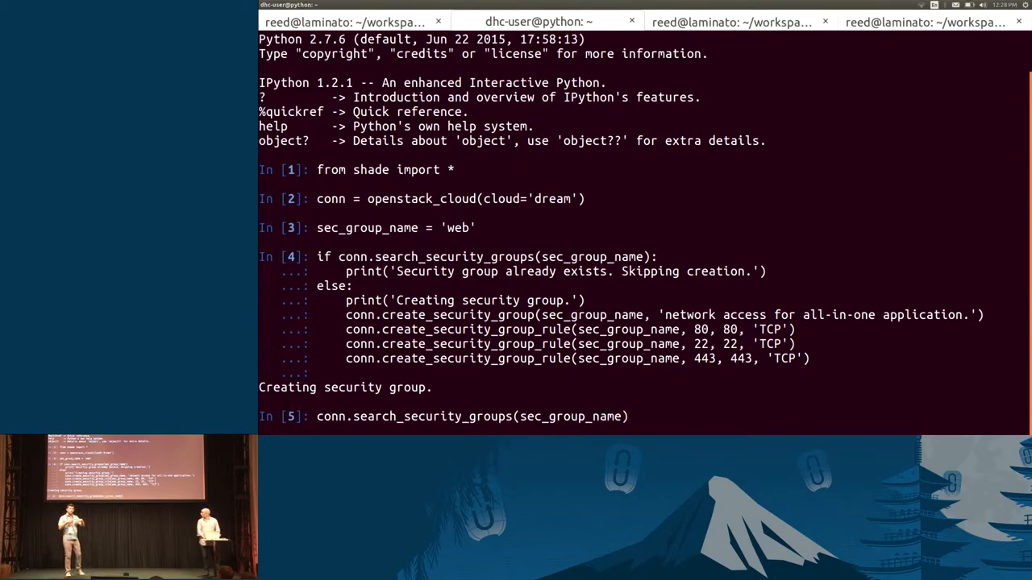
{"action": "key", "text": "Return"}
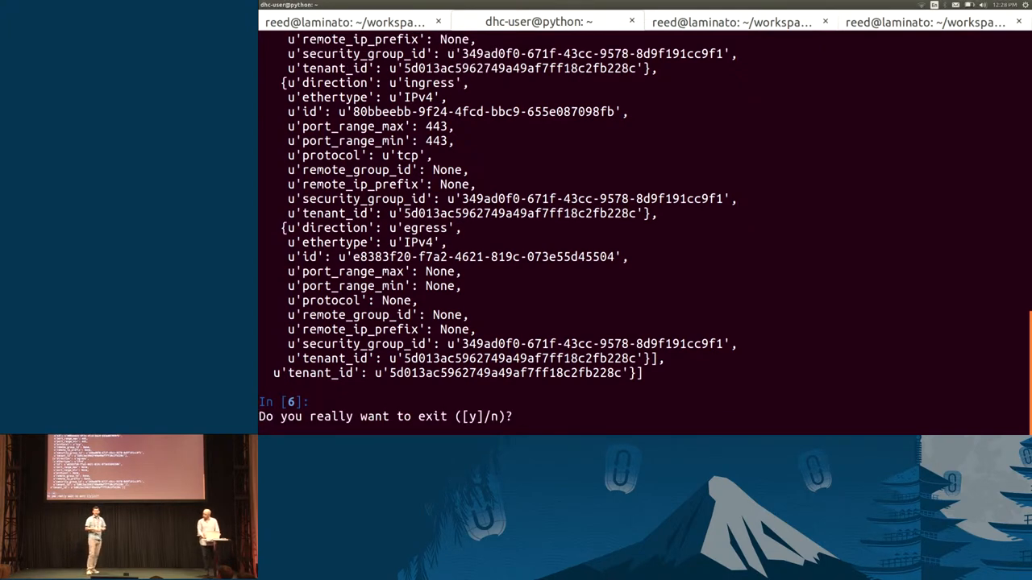
{"action": "type", "text": "n"}
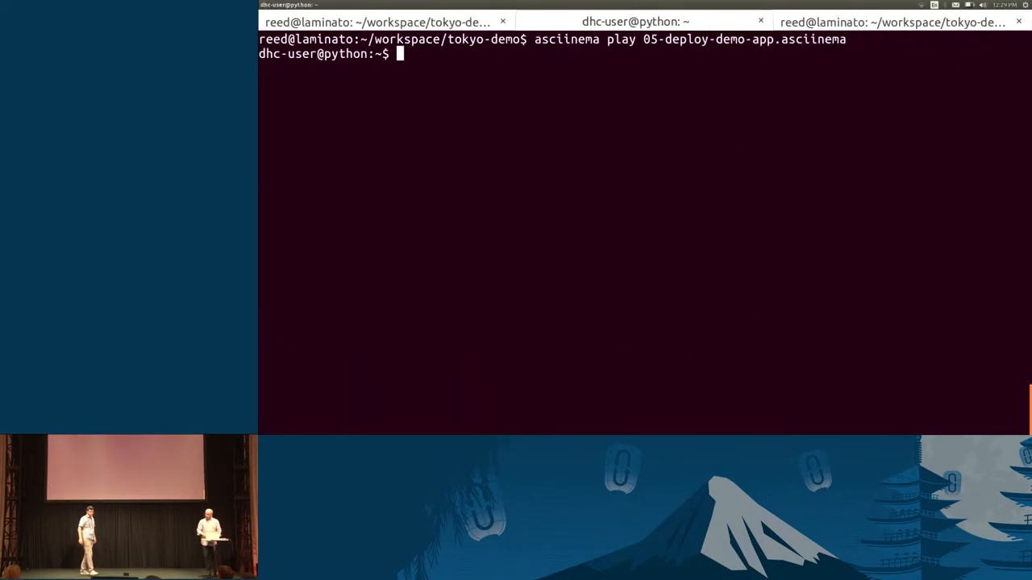
Step: Start IPython, import shade, and connect to the 'dream' cloud
{"action": "type", "text": "ipython"}
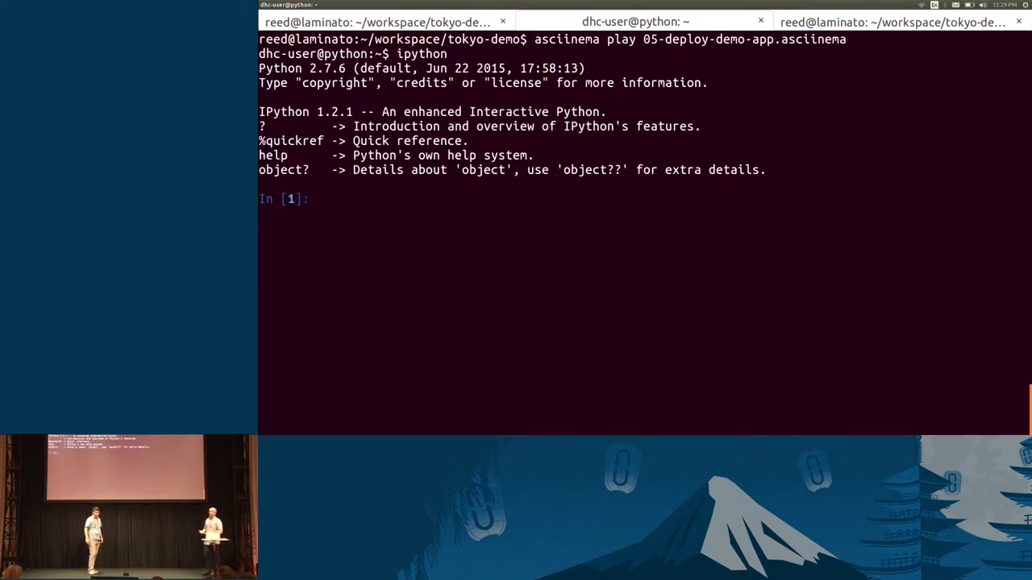
{"action": "type", "text": "from shade import *"}
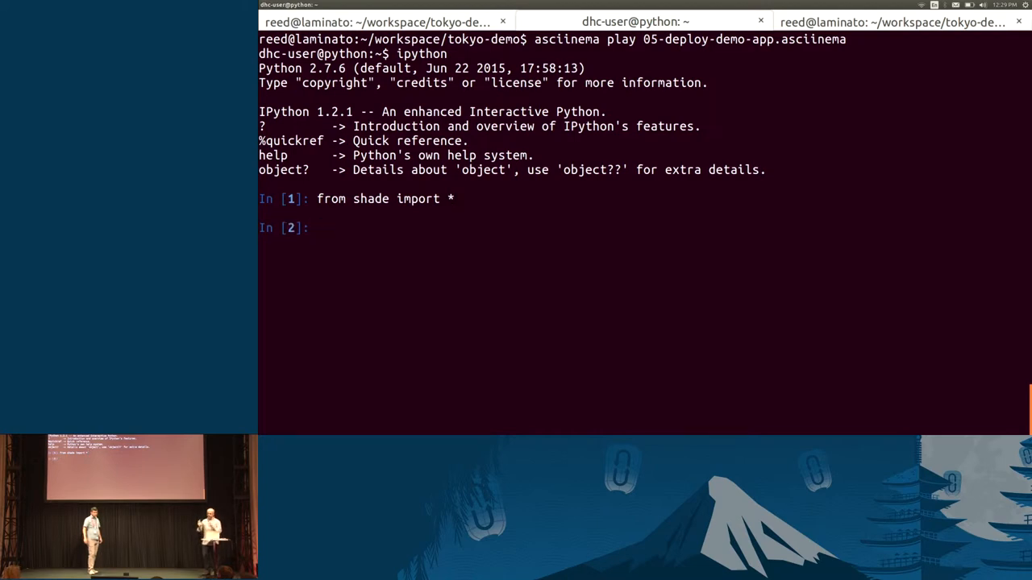
{"action": "type", "text": "conn = openstack_cloud(cloud='dream')"}
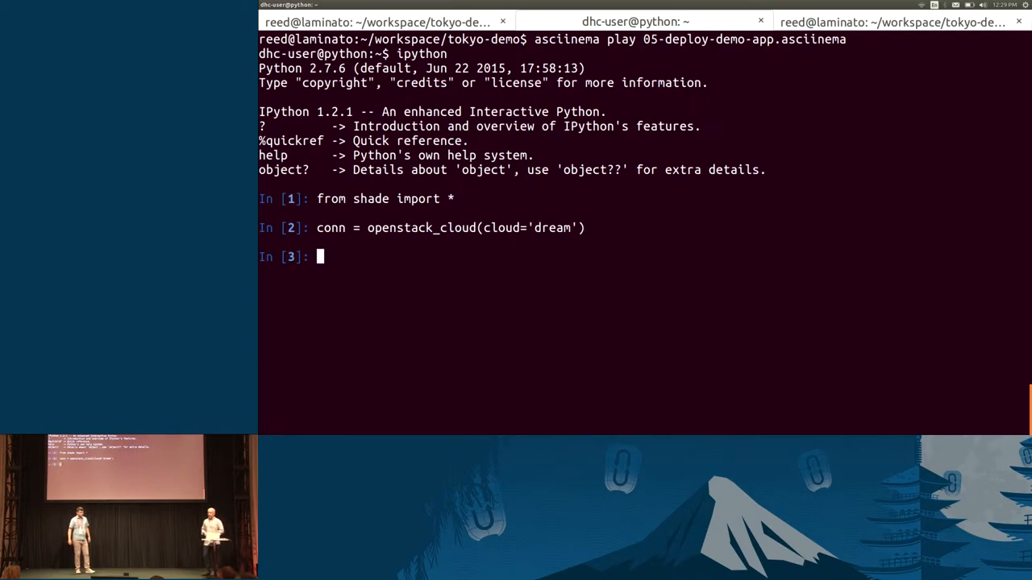
Step: Define image Ubuntu-14.04, flavor '100', instance 'jotter', keypair 'mykey', and group 'web'
{"action": "type", "text": "image_id = conn.get_image_id('Ubuntu-14.04')"}
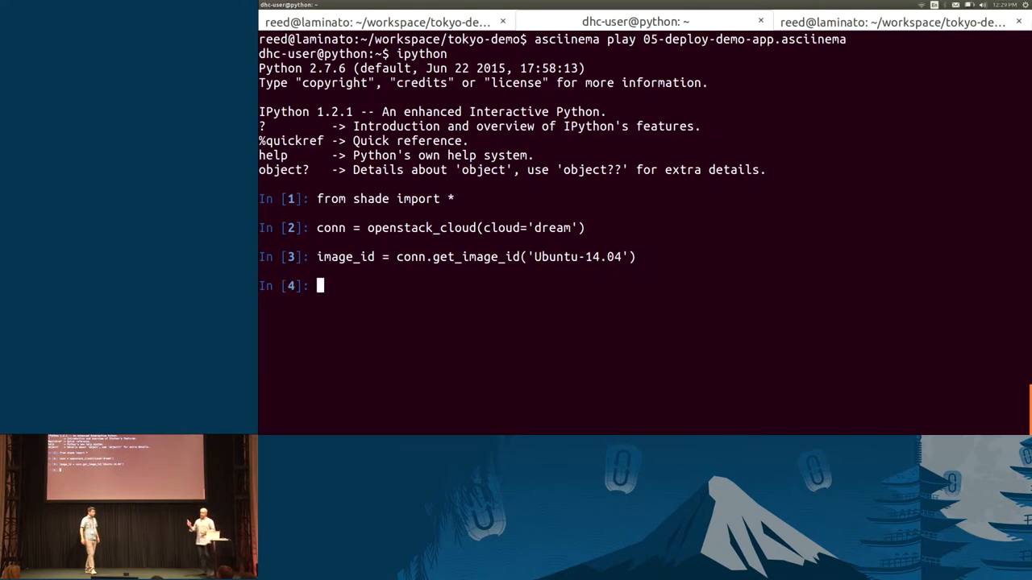
{"action": "type", "text": "flavor_id = '100'"}
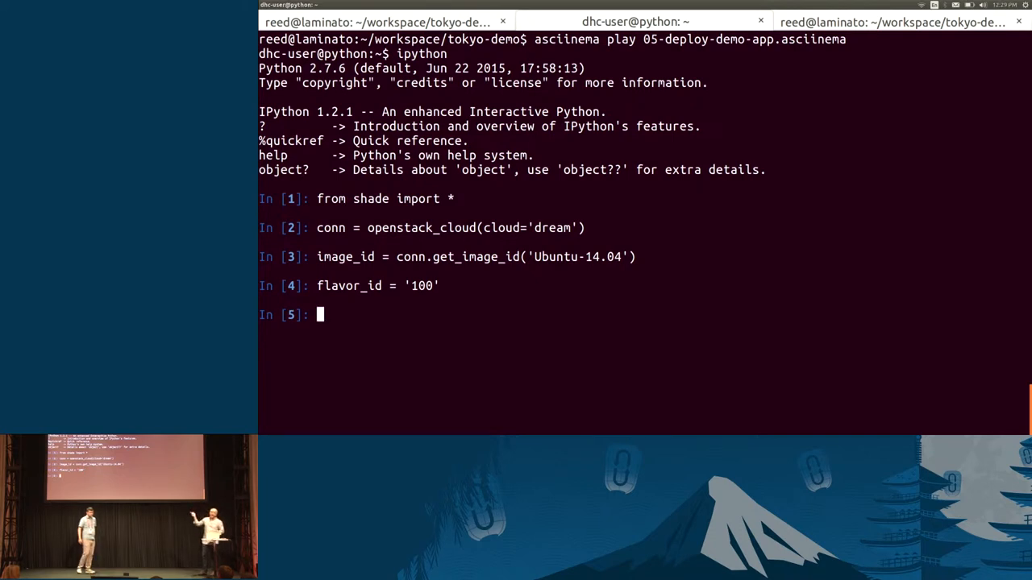
{"action": "type", "text": "instance_name = 'jotter'"}
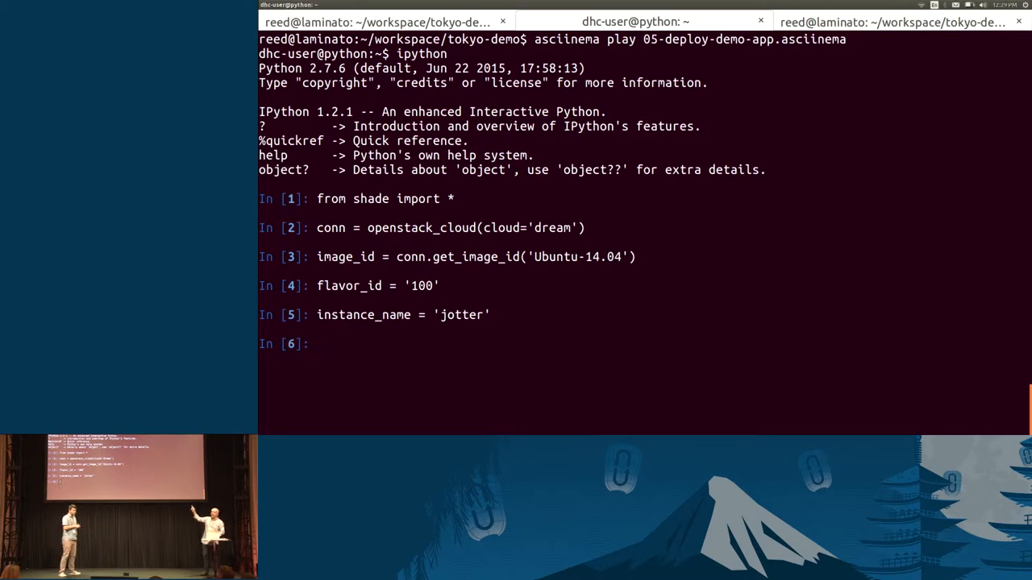
{"action": "type", "text": "keypair_name = 'mykey'"}
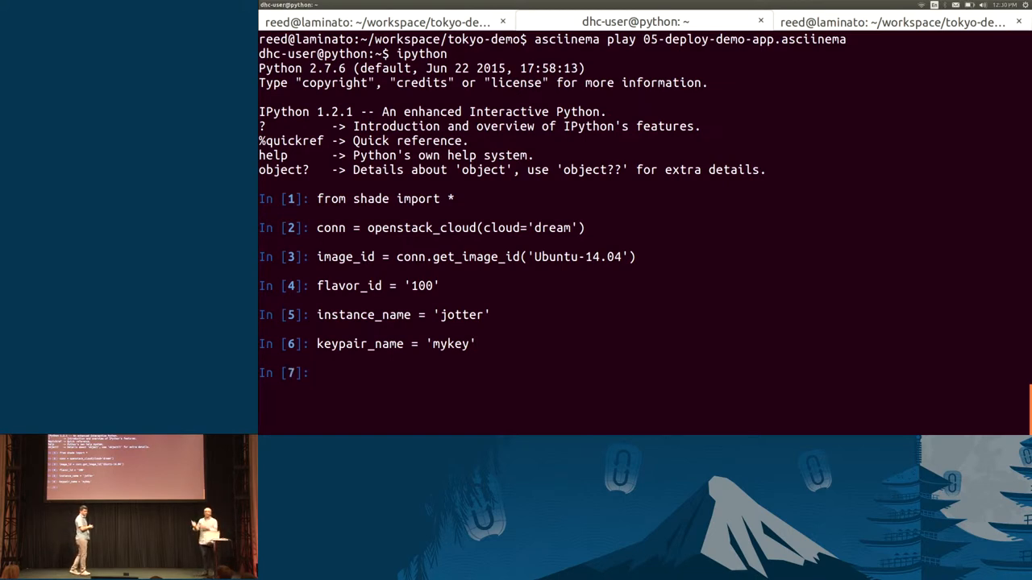
{"action": "type", "text": "sec_group_name = 'web'"}
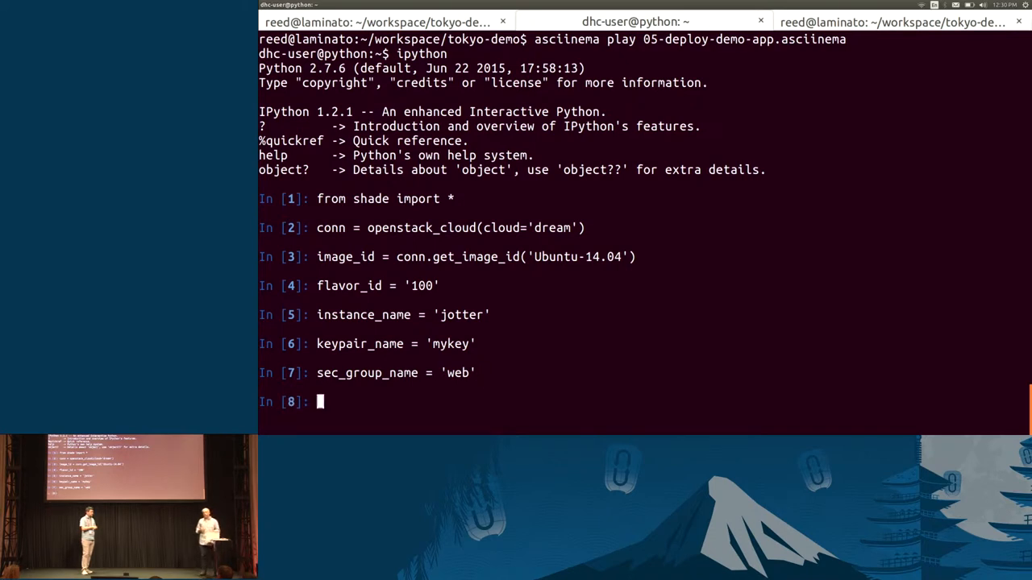
{"action": "type", "text": "my_app = '''#!/usr/bin/env bash"}
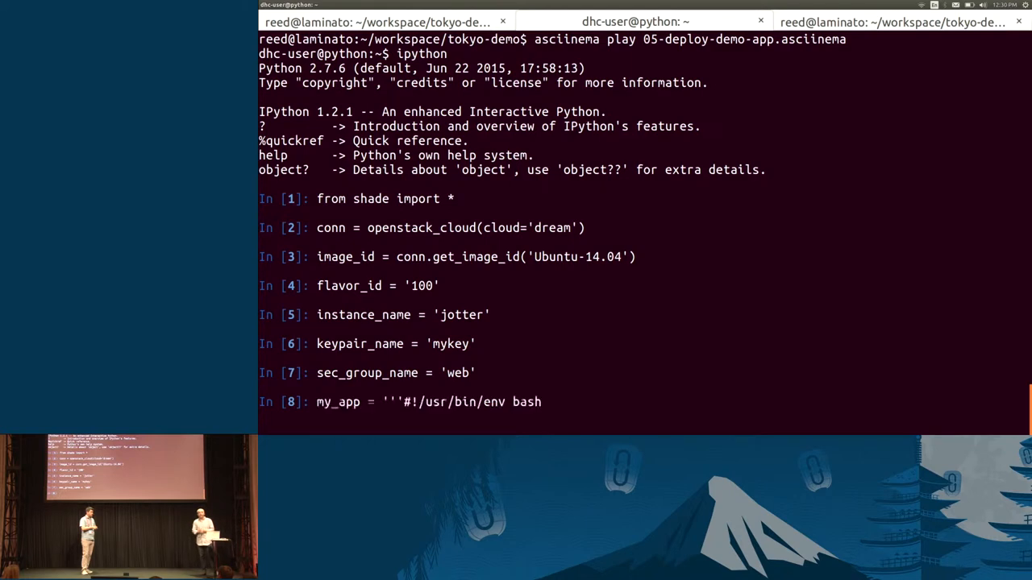
Step: Write my_app: apt-get update, install git php5, clone jotter into /var/www/html, chown to www-data
{"action": "key", "text": "enter"}
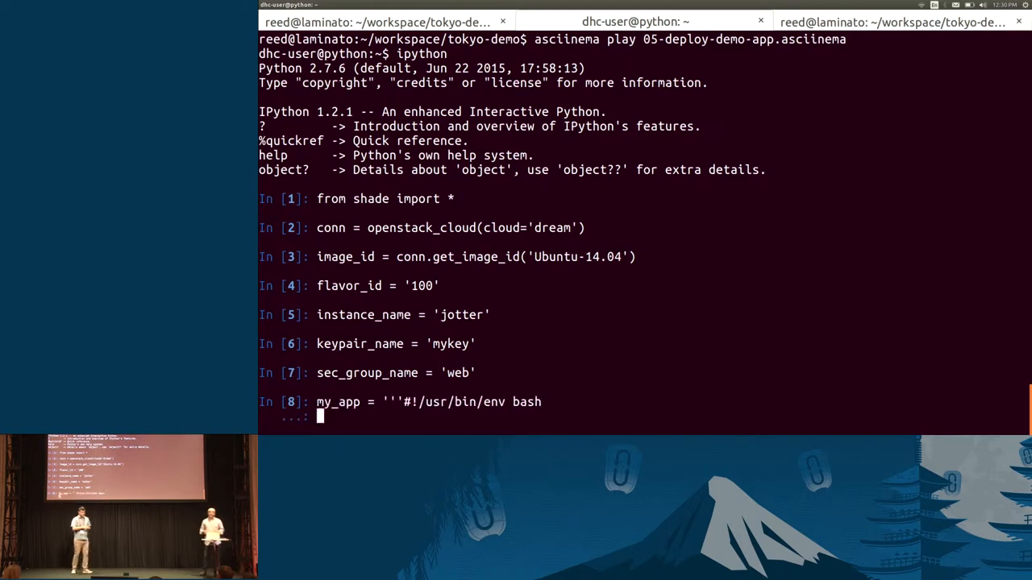
{"action": "type", "text": "sudo apt-get update"}
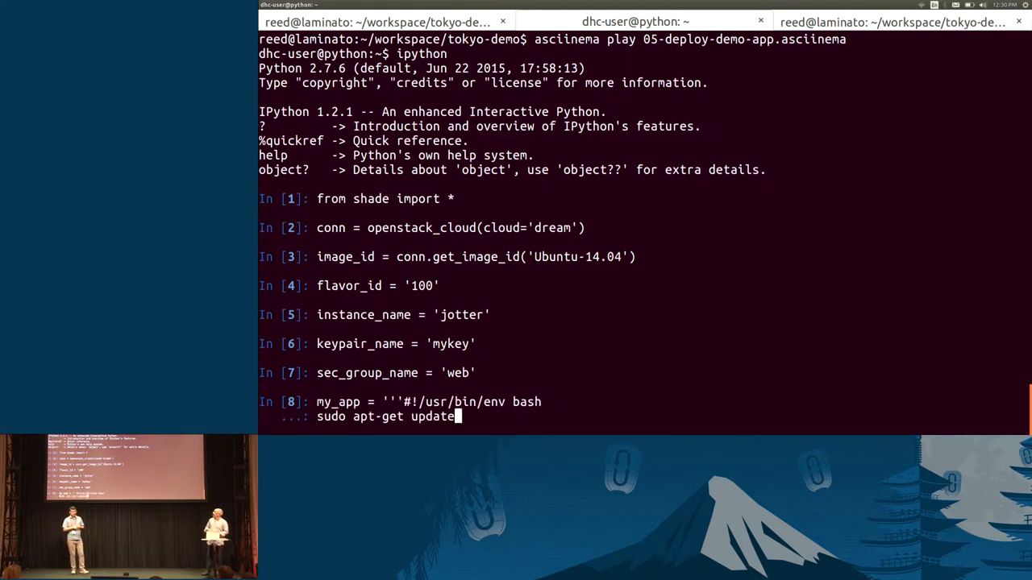
{"action": "key", "text": "Return"}
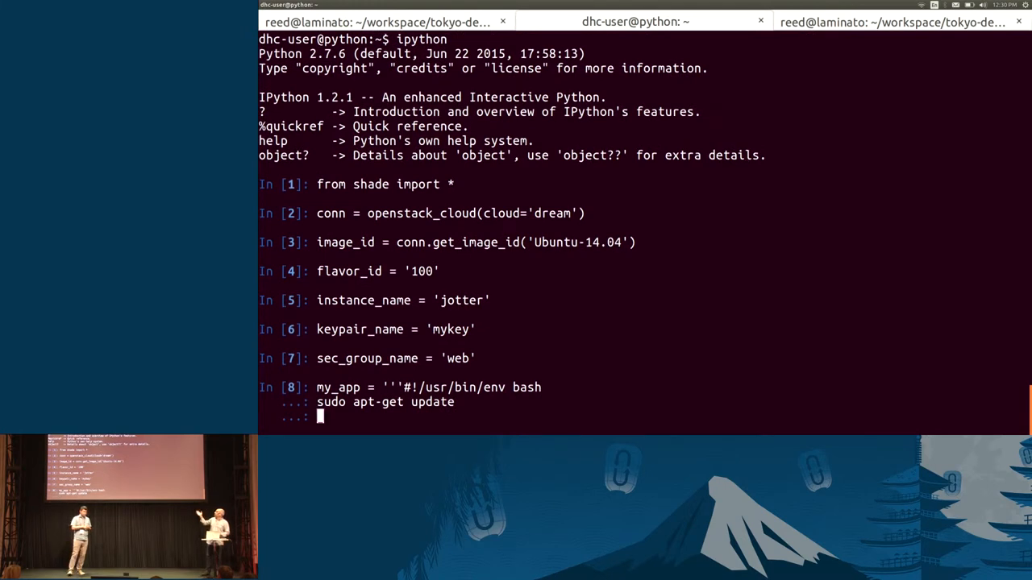
{"action": "type", "text": "sudo apt-get -y install git php5"}
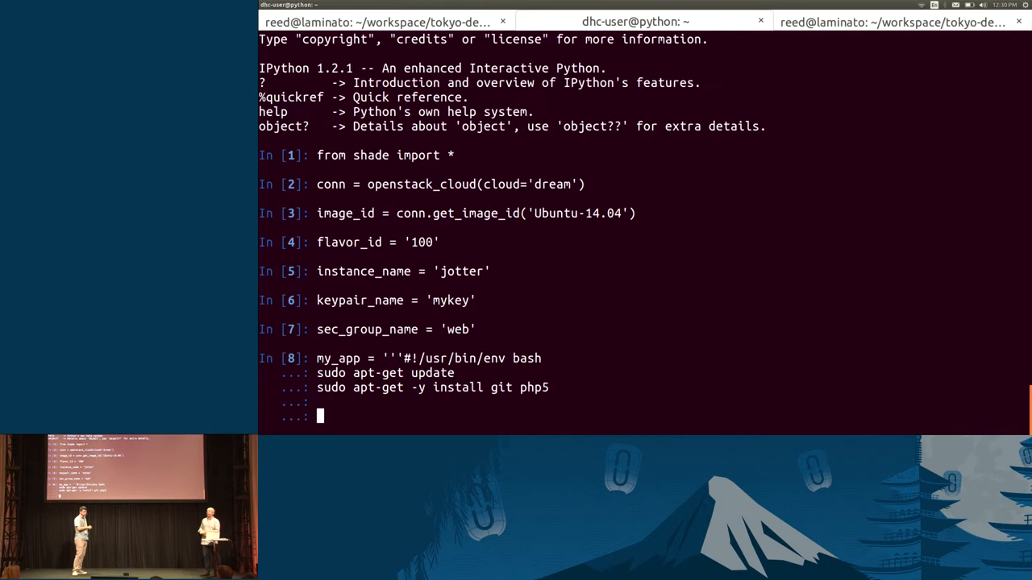
{"action": "type", "text": "cd /var/www/html"}
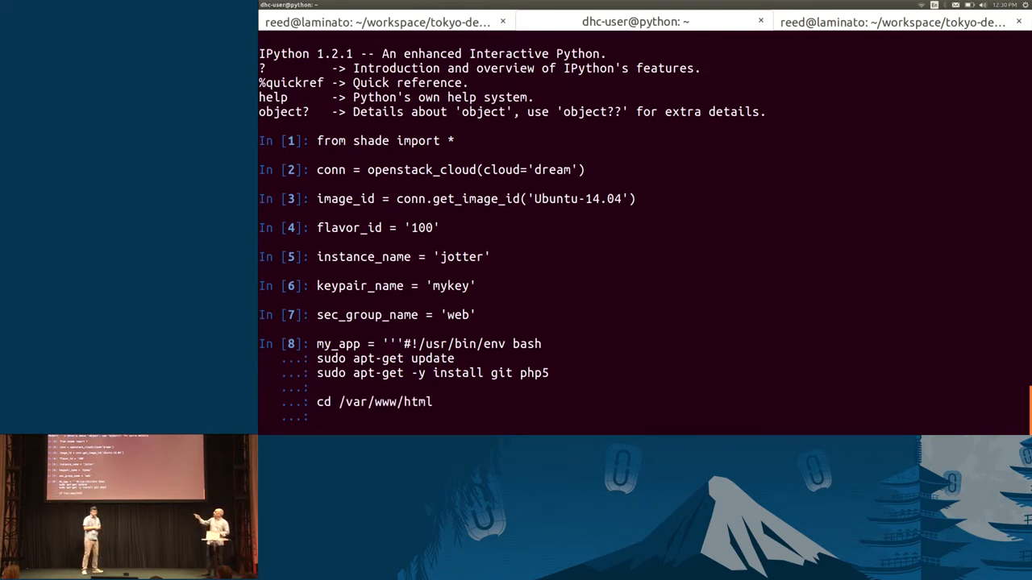
{"action": "type", "text": "sudo git clone https://github.com/yosko/jotter.git"}
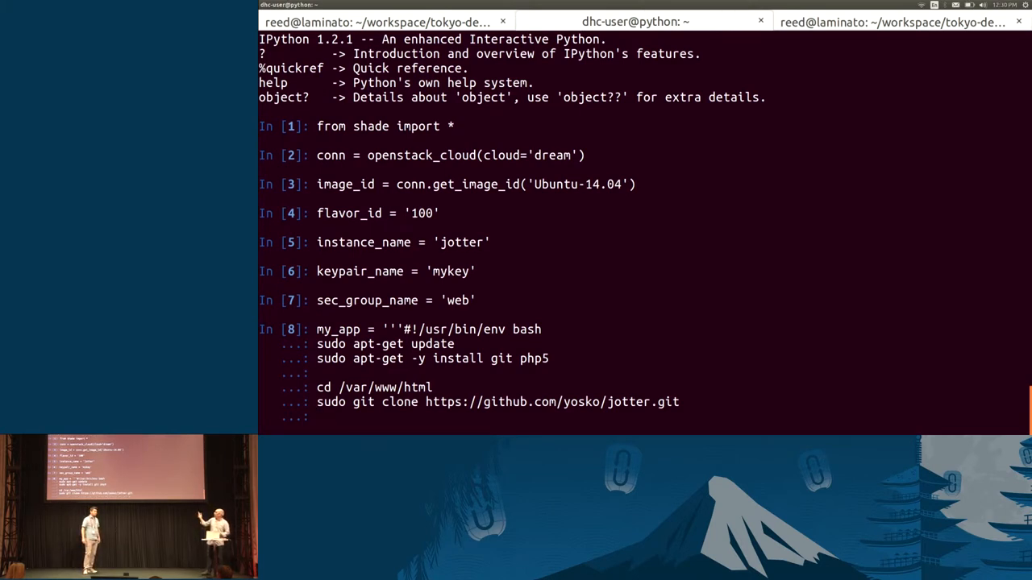
{"action": "type", "text": "sudo chown -R www-data:www-data /var/www/html/*"}
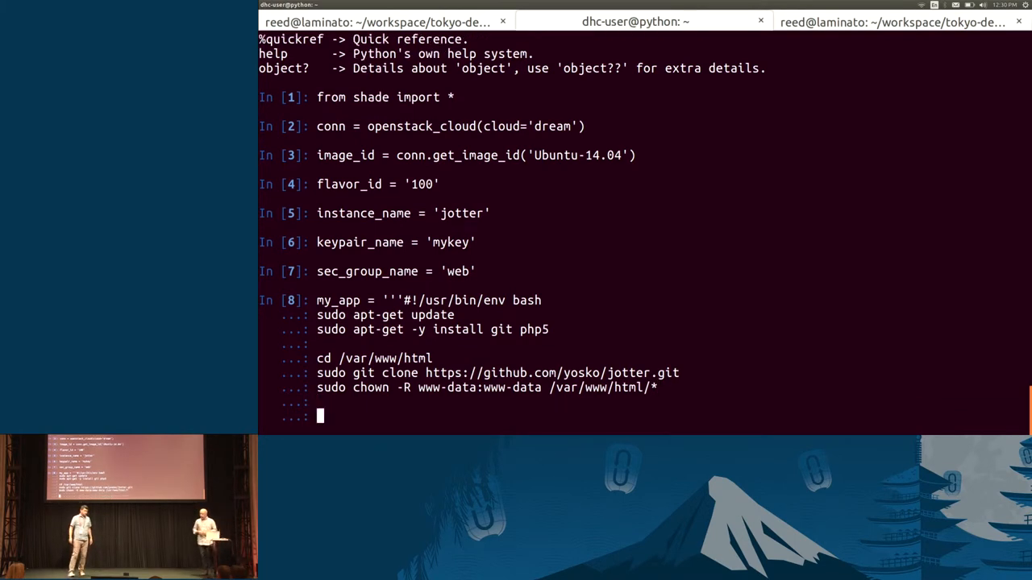
{"action": "type", "text": "exit 0"}
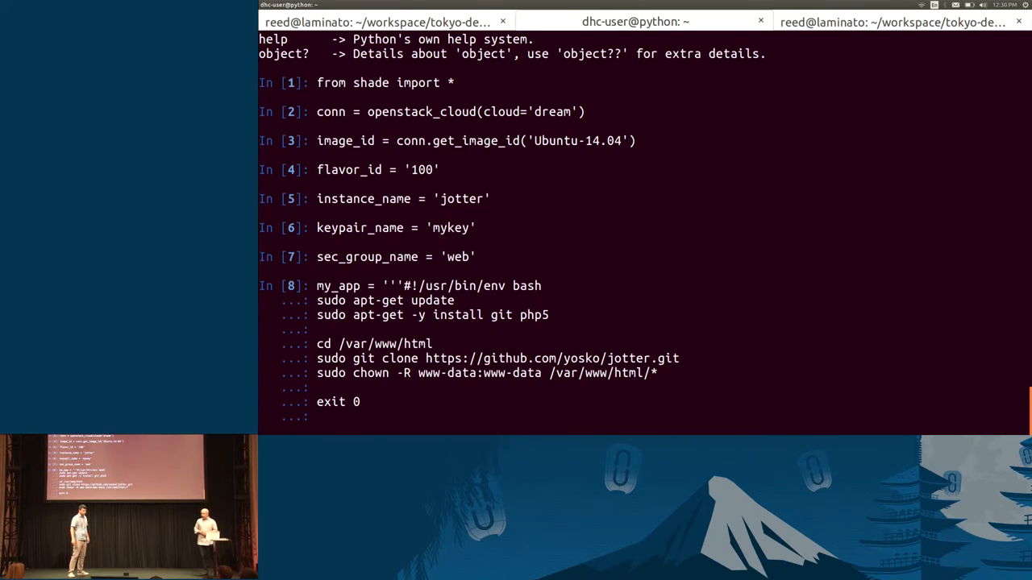
{"action": "type", "text": "'''"}
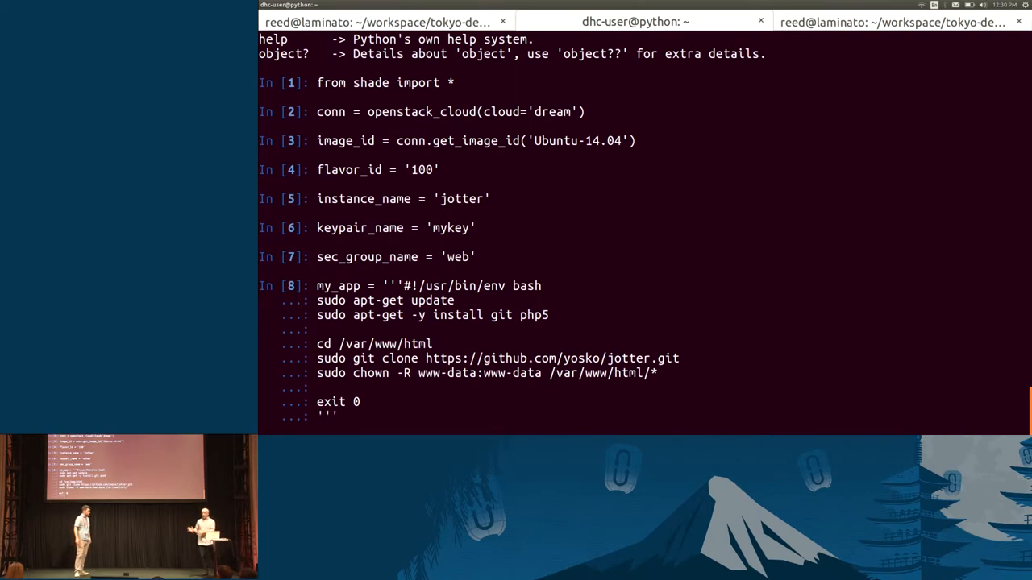
{"action": "key", "text": "Return"}
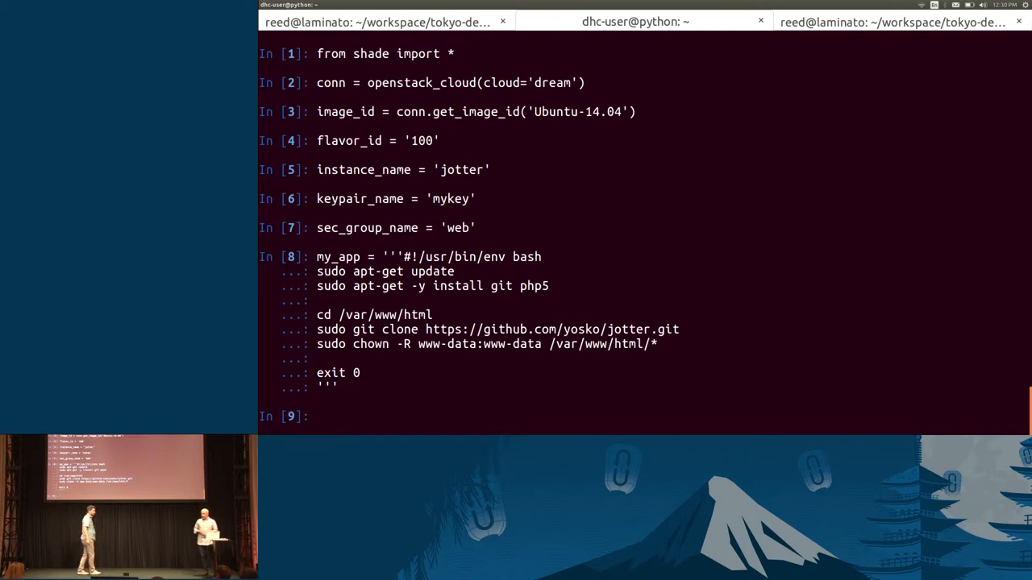
{"action": "type", "text": "testing_instance = conn.create_server(wait=True, auto_ip=True,"}
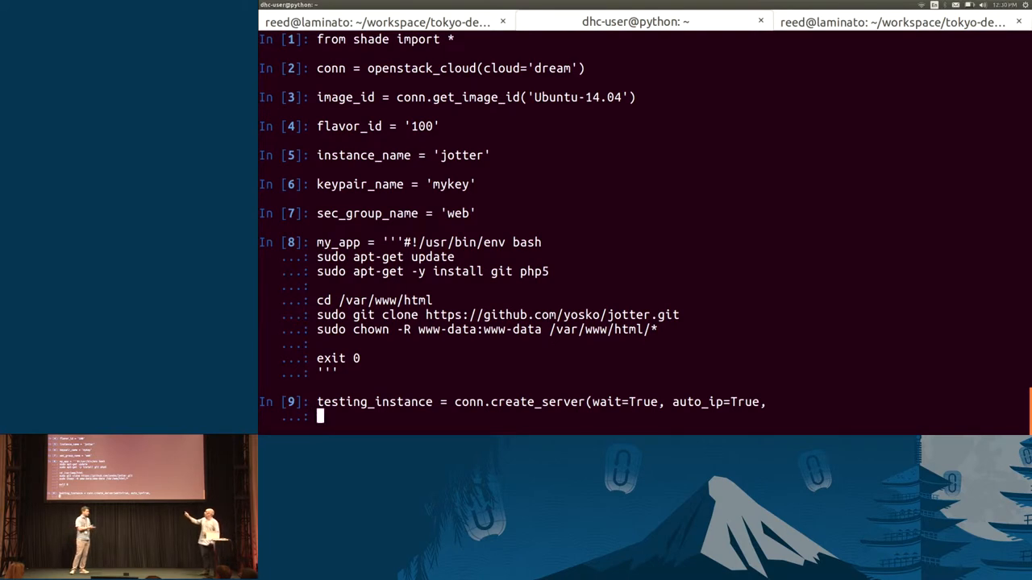
Step: Pass the jotter name, Ubuntu image, mykey keypair and my_app userdata to create_server
{"action": "type", "text": "name=instance_name,"}
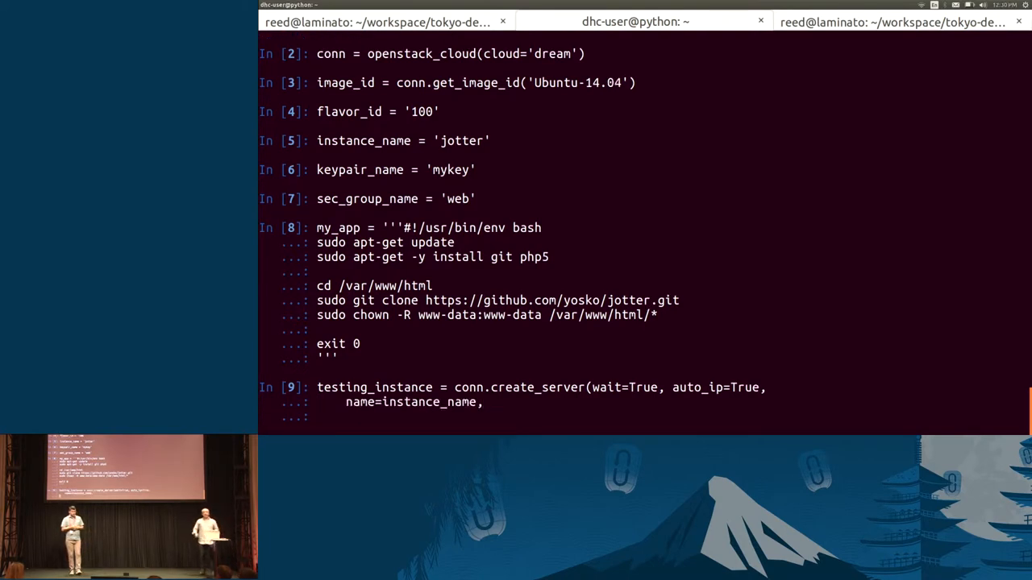
{"action": "type", "text": "image=image_id,"}
{"action": "type", "text": "flavor=flavor_id,"}
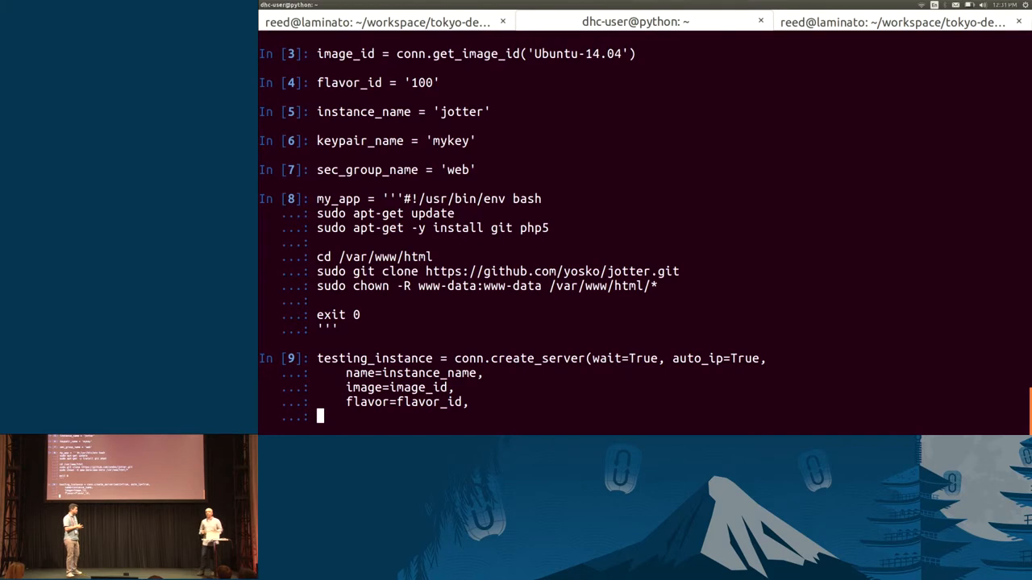
{"action": "type", "text": "key_name=keypair_name,"}
{"action": "type", "text": "security_groups=[sec_group_name],"}
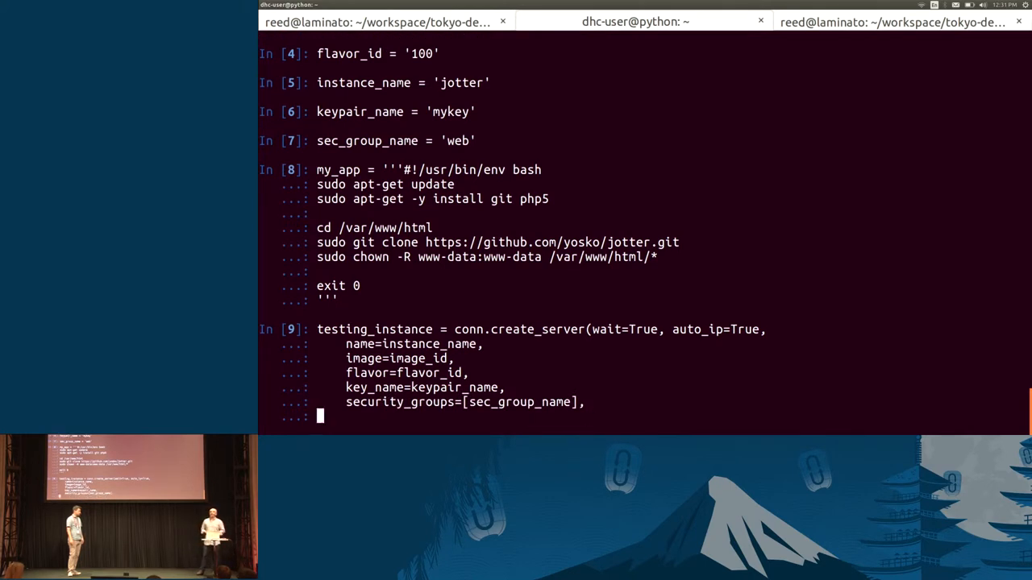
{"action": "type", "text": "userdata=my_app)"}
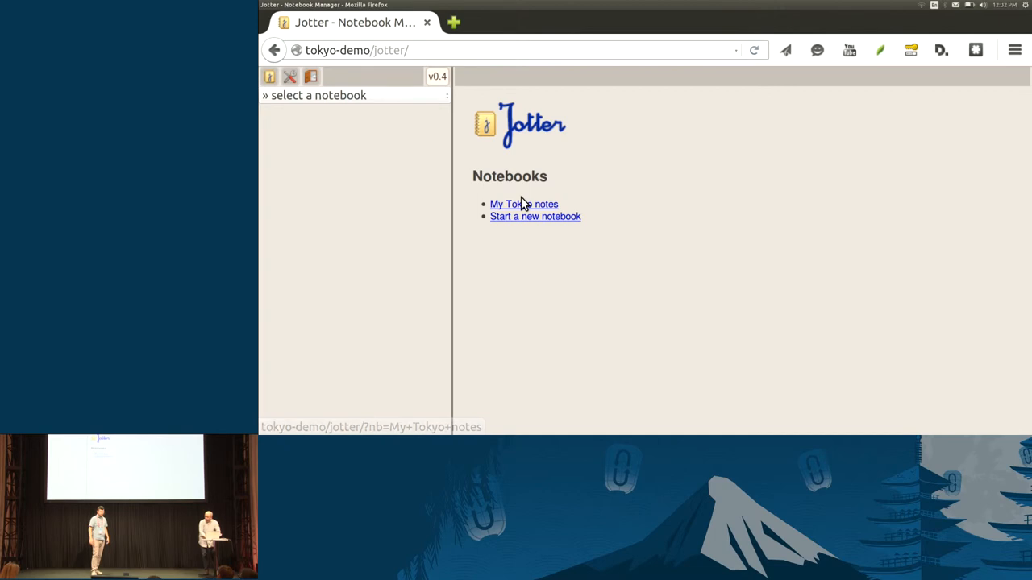
Step: Log into My Tokyo notes with 'test', decline saving the password, and open 'note'
{"action": "left_click", "coordinate": [523, 204]}
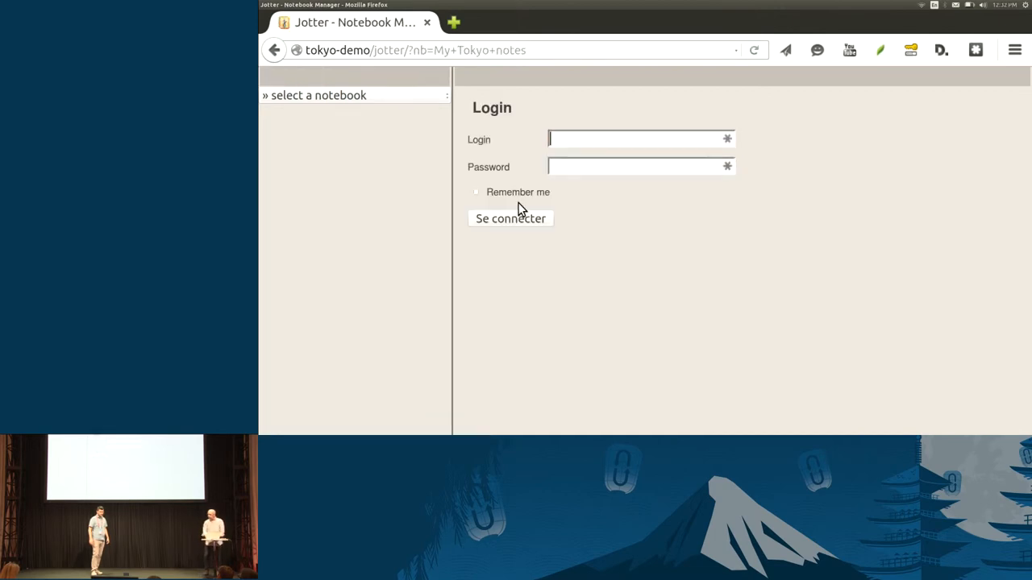
{"action": "type", "text": "test"}
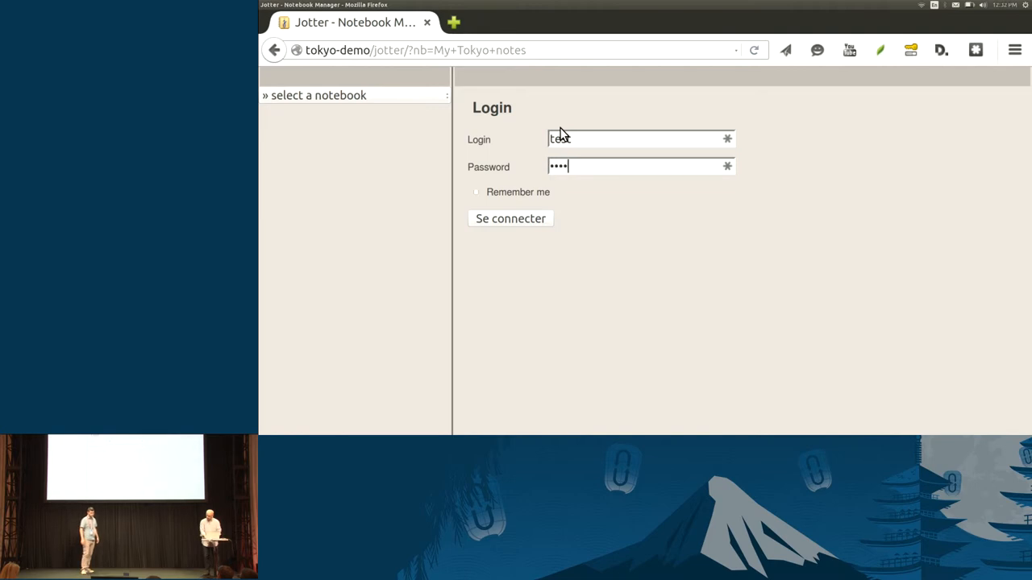
{"action": "left_click", "coordinate": [510, 219]}
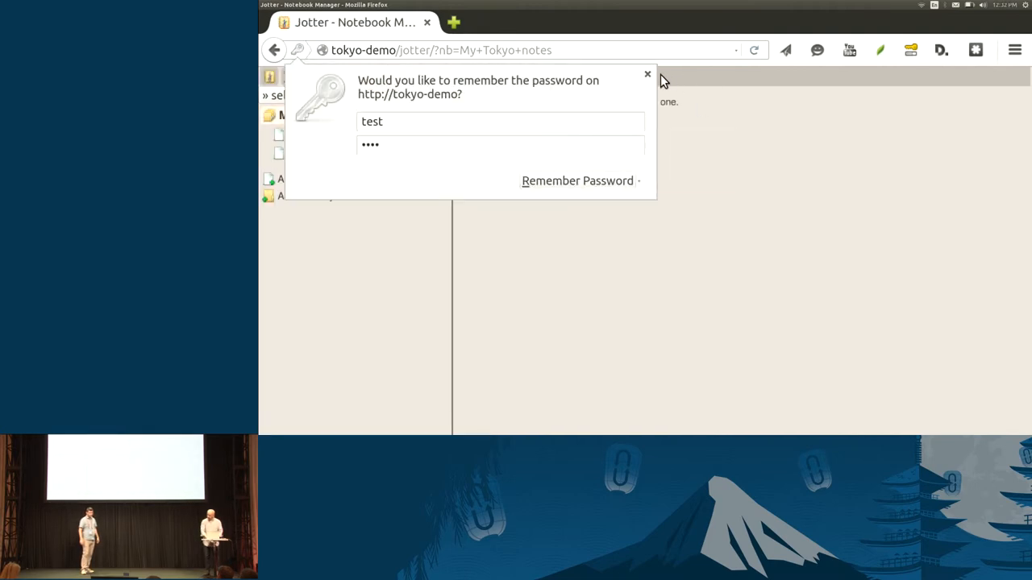
{"action": "left_click", "coordinate": [647, 74]}
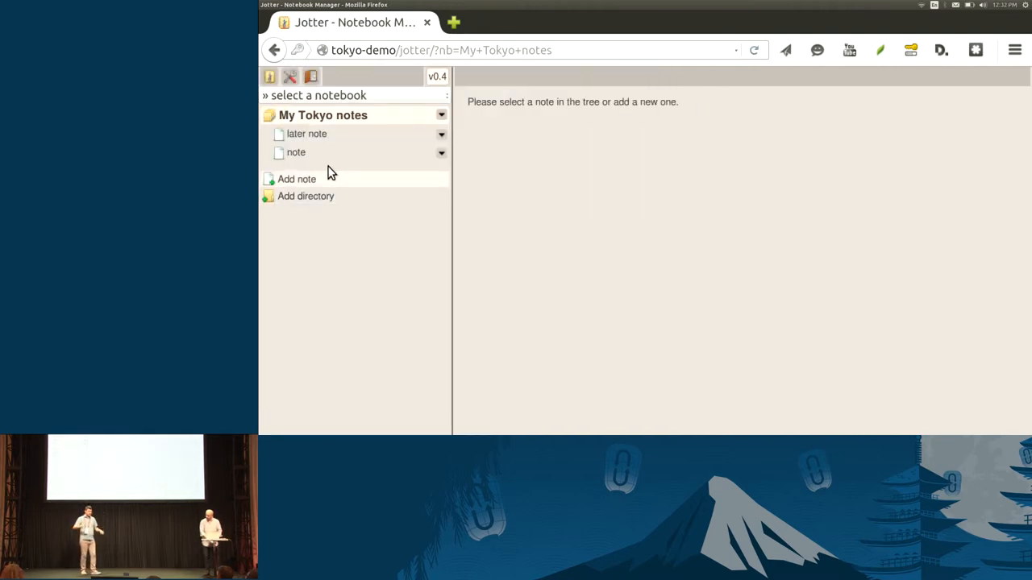
{"action": "left_click", "coordinate": [296, 152]}
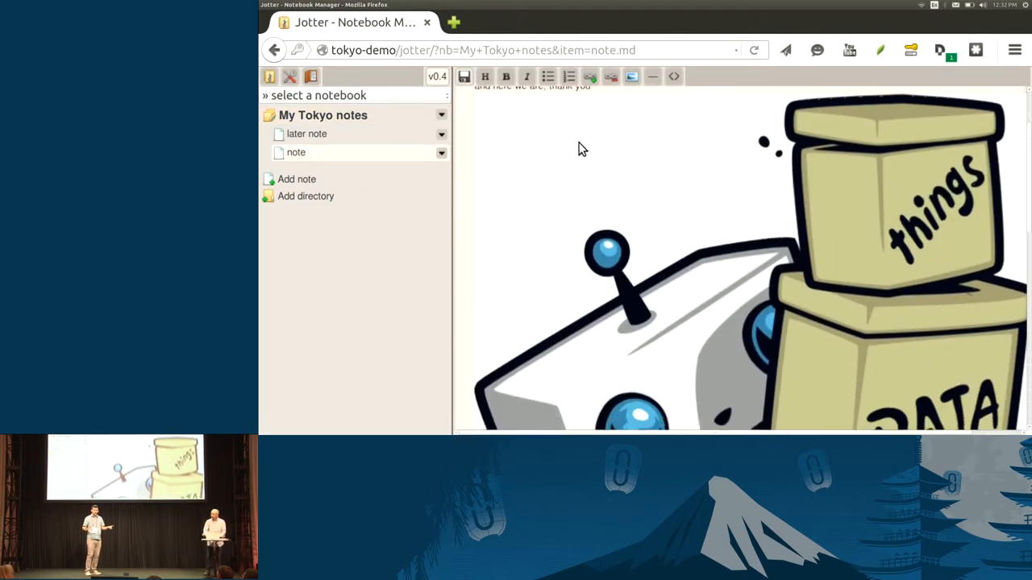
{"action": "scroll", "scroll_direction": "down", "scroll_amount": 3}
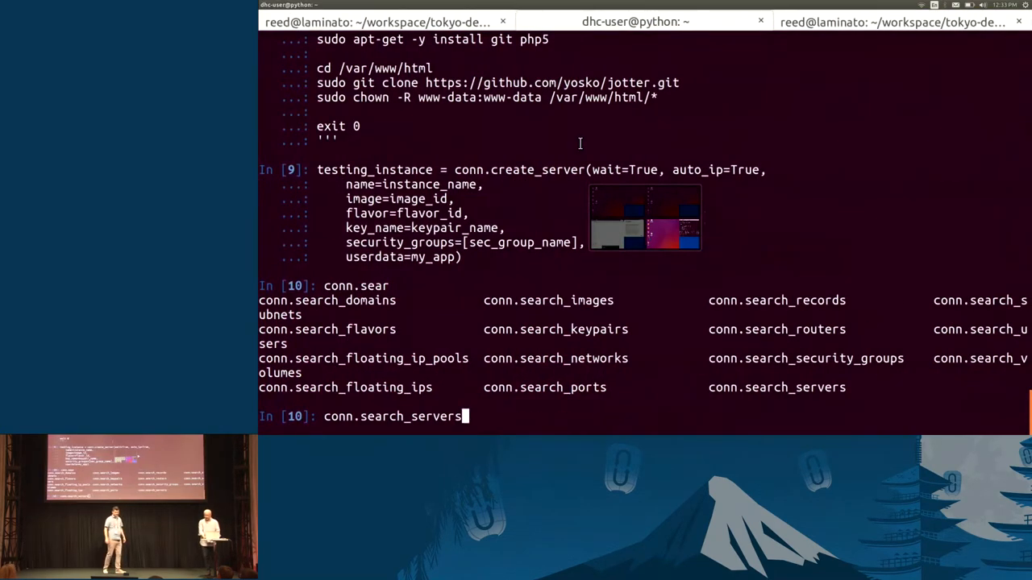
Step: Run conn.search_servers('jotter') to view the server, then exit IPython
{"action": "type", "text": "('jo"}
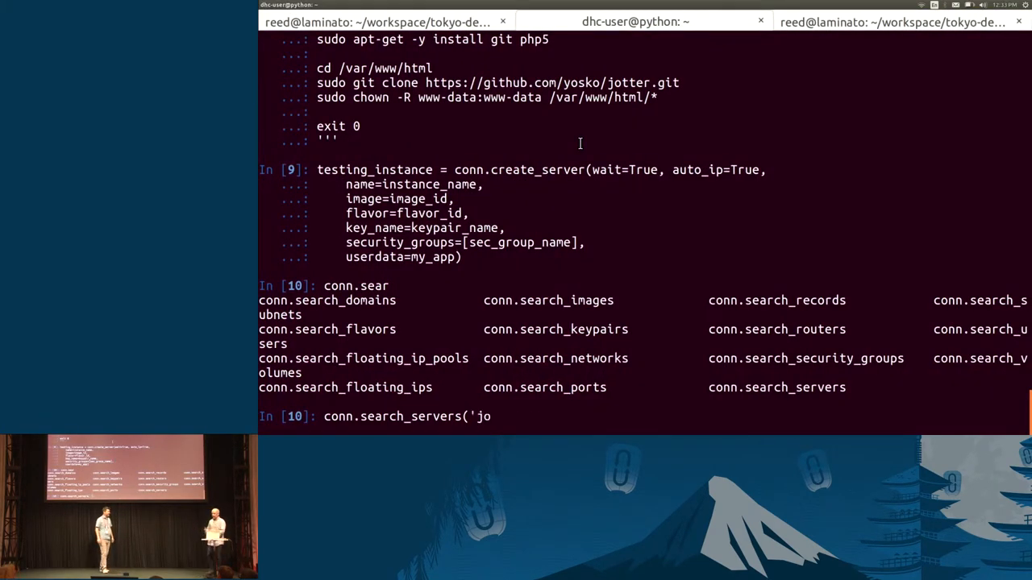
{"action": "type", "text": "tter')"}
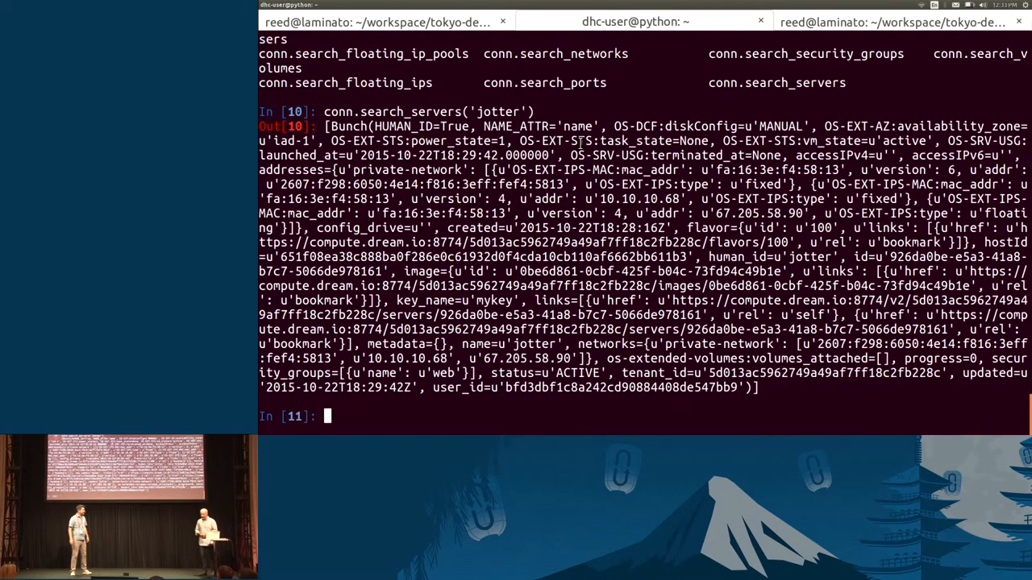
{"action": "type", "text": "exit"}
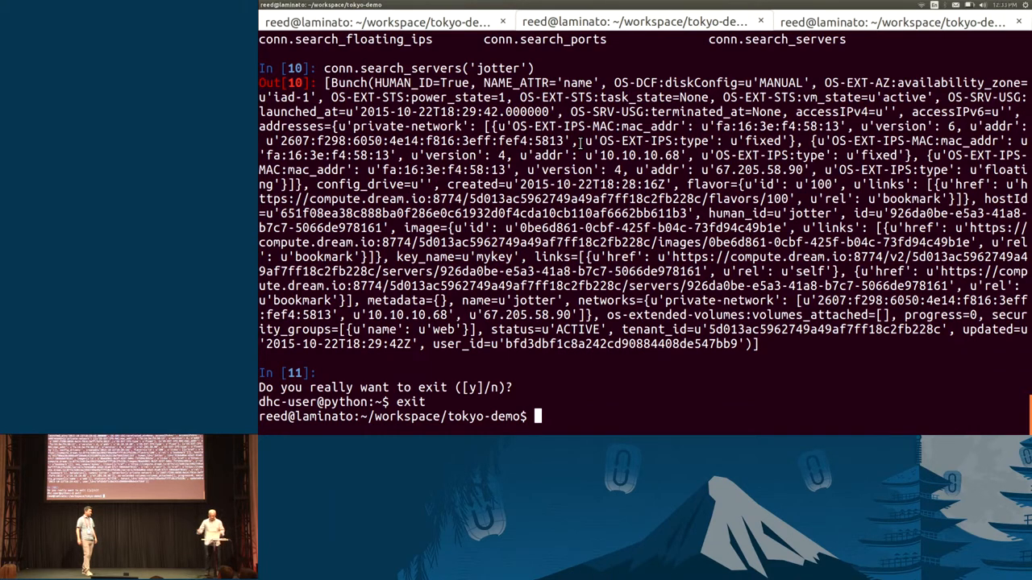
{"action": "type", "text": "python demo.py ^C"}
{"action": "type", "text": "cat p"}
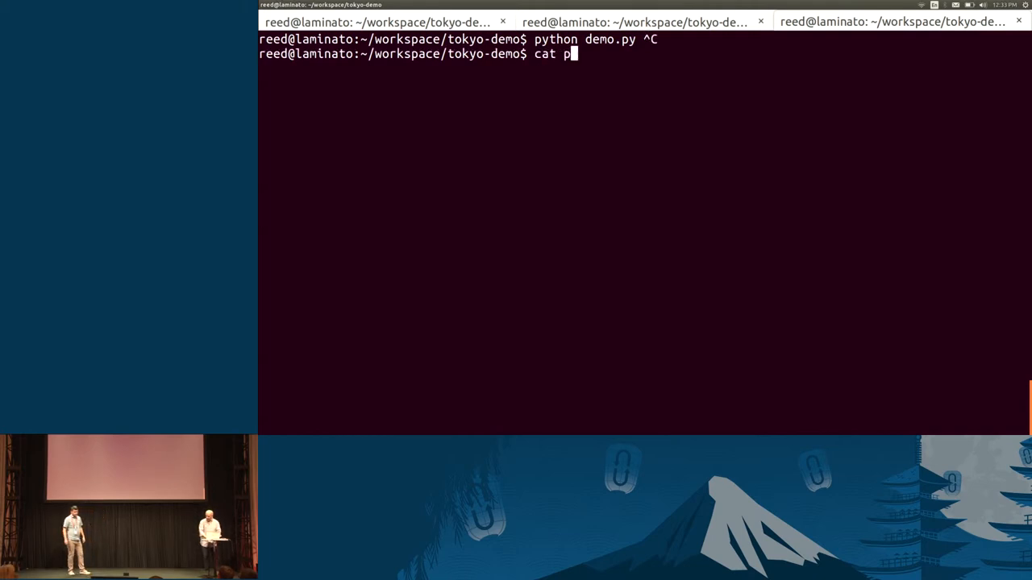
Step: Display the demo.py script and run it with python demo.py
{"action": "type", "text": "ede"}
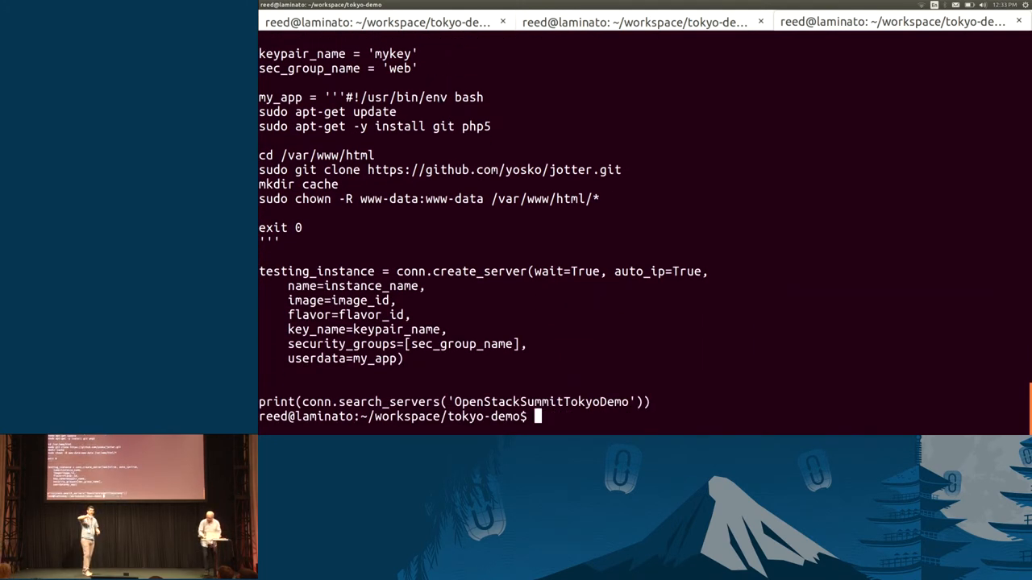
{"action": "type", "text": "p"}
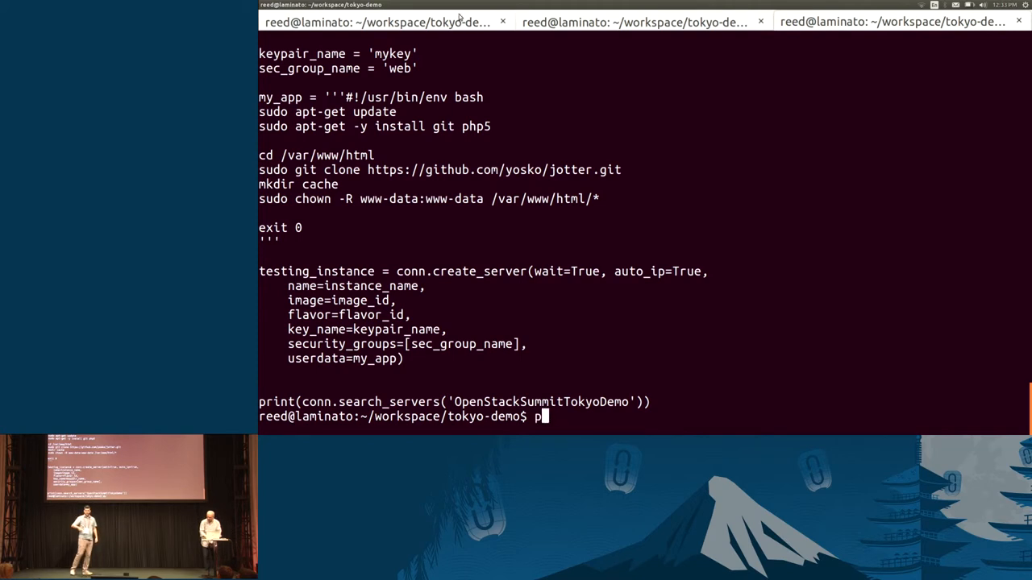
{"action": "type", "text": "ython"}
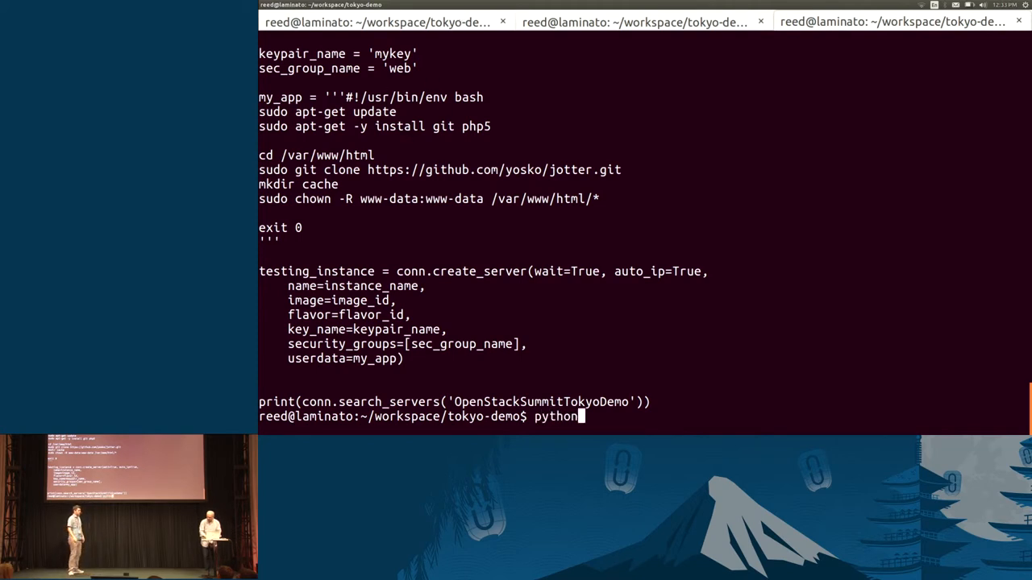
{"action": "type", "text": "demo.py"}
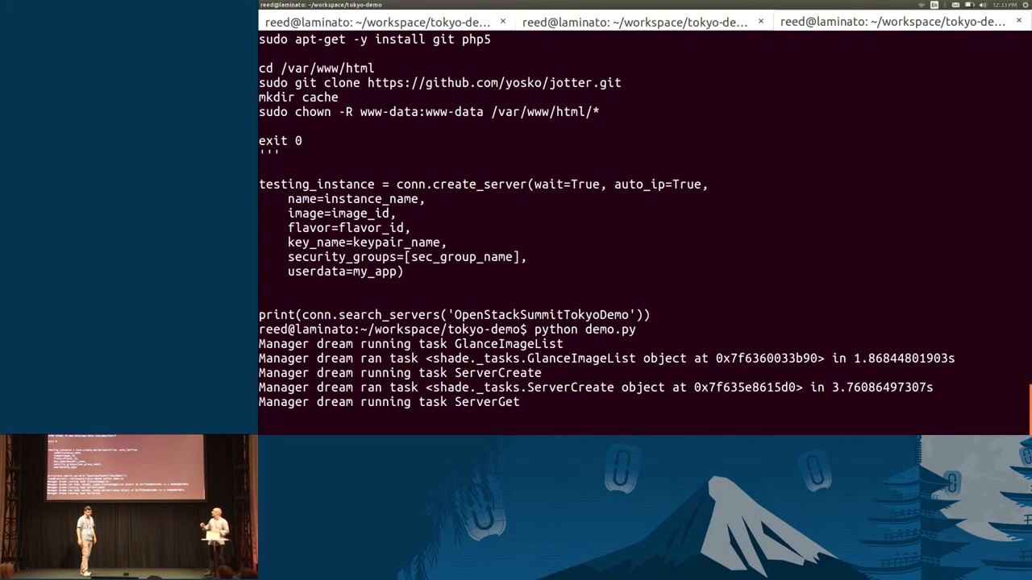
Step: Scroll through demo.py's ServerCreate, NetworkList and floating-IP update log output
{"action": "scroll", "scroll_direction": "down", "scroll_amount": 3}
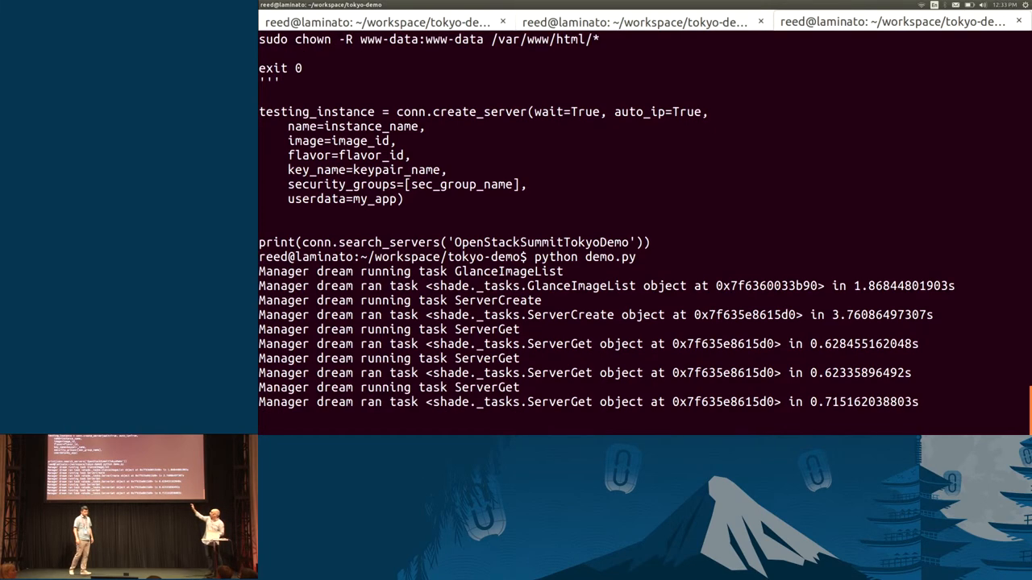
{"action": "scroll", "scroll_direction": "down", "scroll_amount": 3}
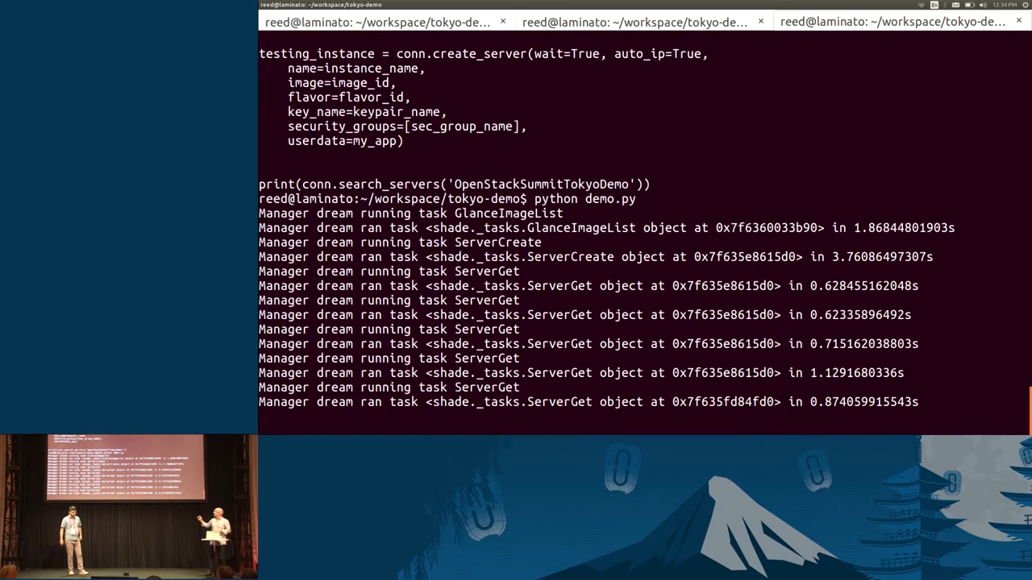
{"action": "scroll", "scroll_direction": "down", "scroll_amount": 3}
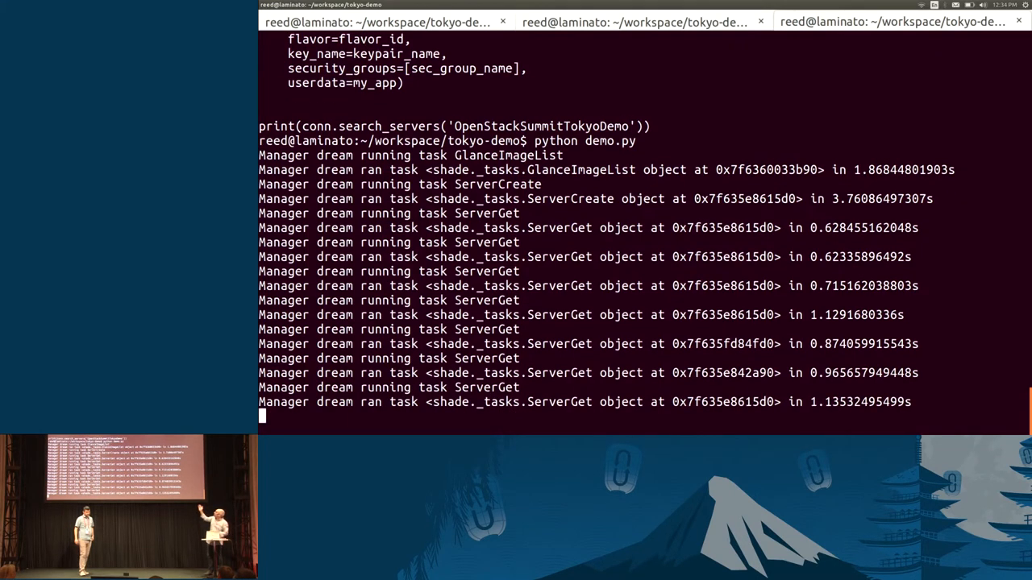
{"action": "scroll", "scroll_direction": "down", "scroll_amount": 3}
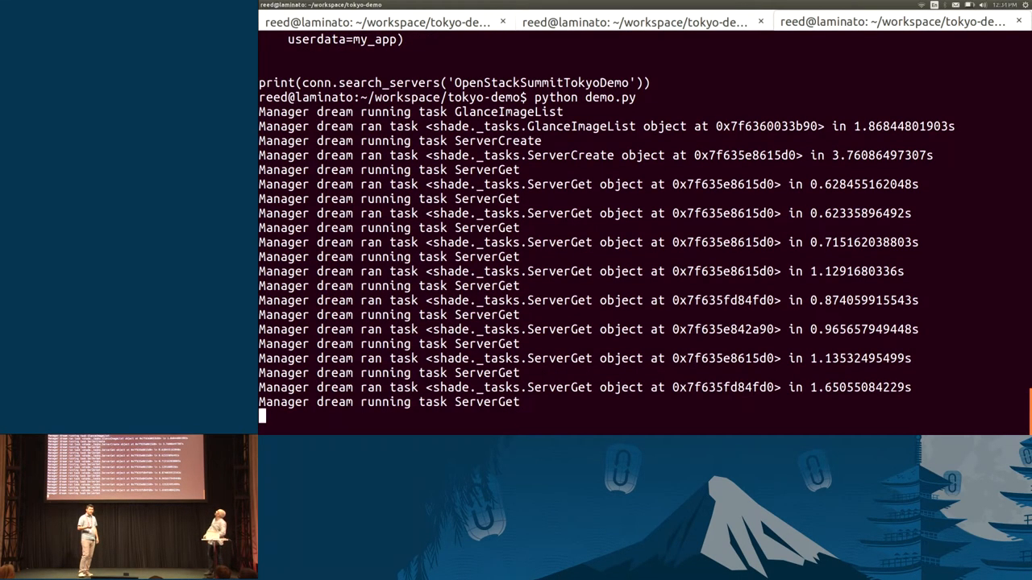
{"action": "scroll", "scroll_direction": "down", "scroll_amount": 3}
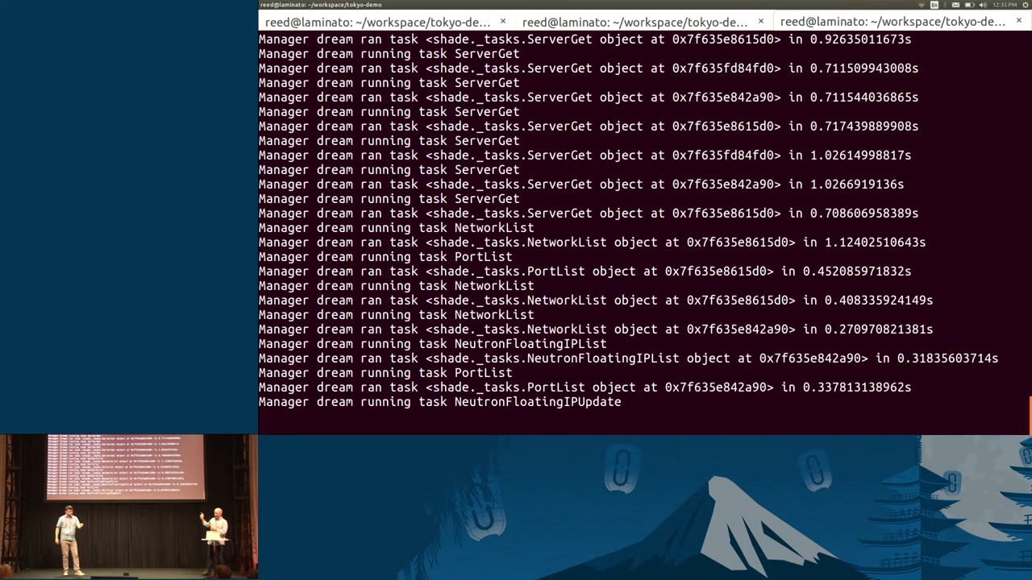
{"action": "scroll", "scroll_direction": "down", "scroll_amount": 3}
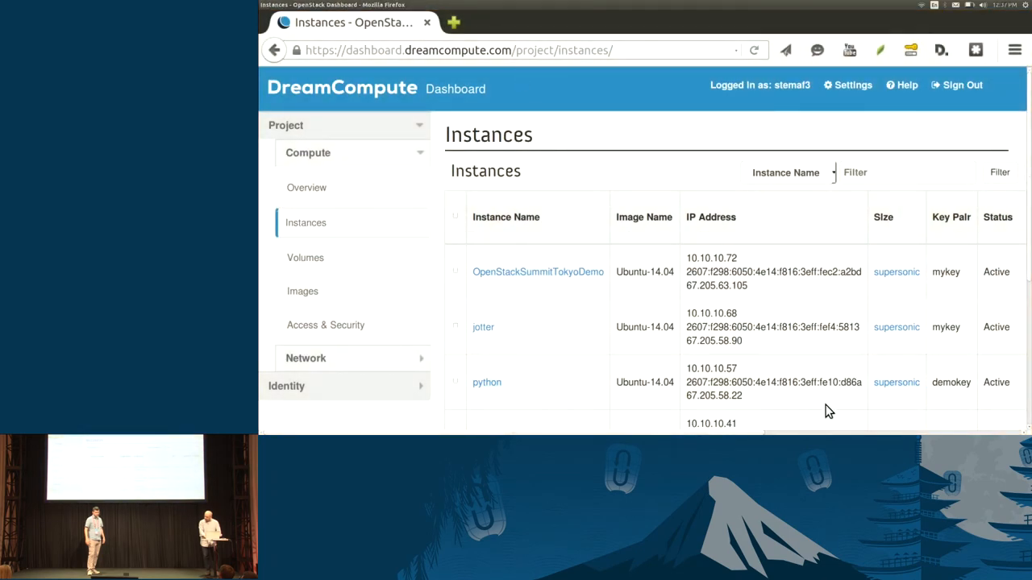
{"action": "mouse_move", "coordinate": [721, 278]}
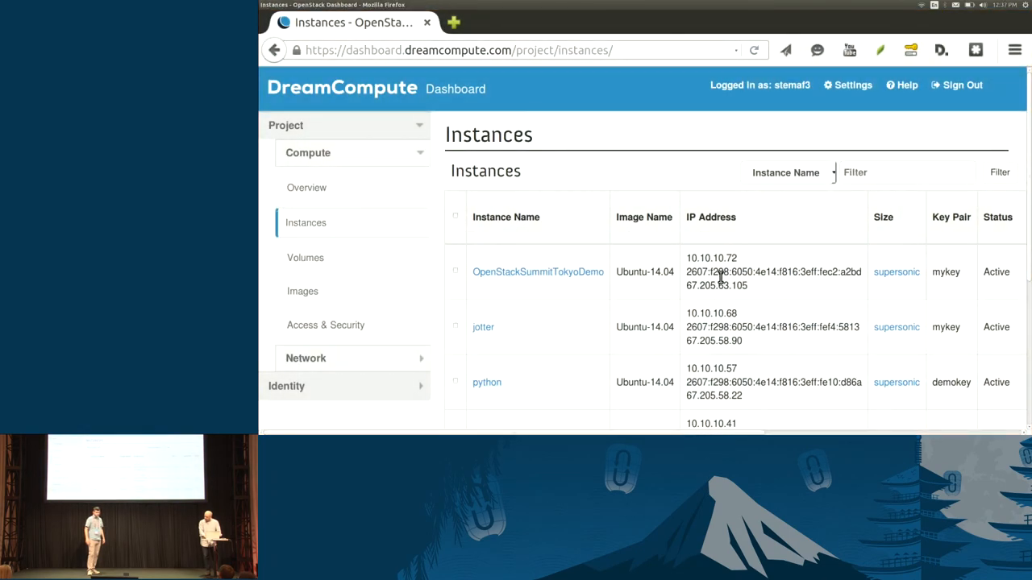
Step: Select OpenStackSummitTokyoDemo's public IP 67.205.63.105 on the Instances page
{"action": "double_click", "coordinate": [716, 285]}
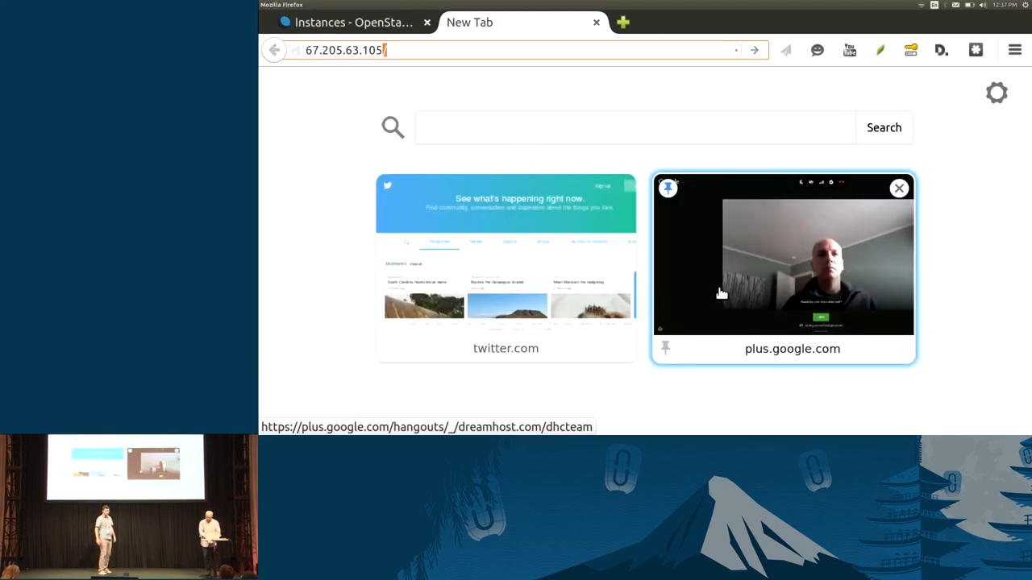
Step: Load 67.205.63.105/jotter/ to reach the Jotter install page and focus the Login field
{"action": "type", "text": "jotter/"}
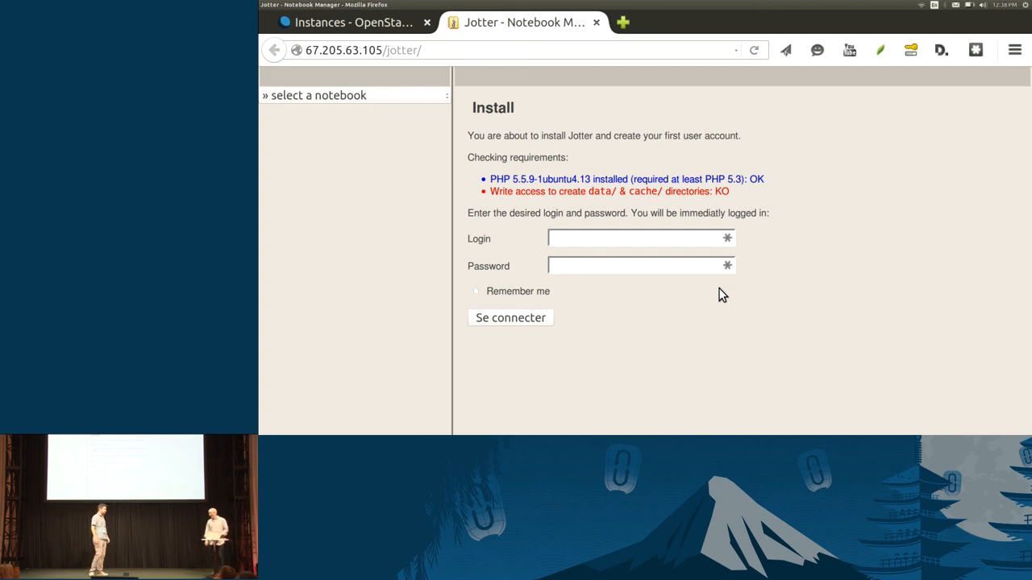
{"action": "left_click", "coordinate": [636, 238]}
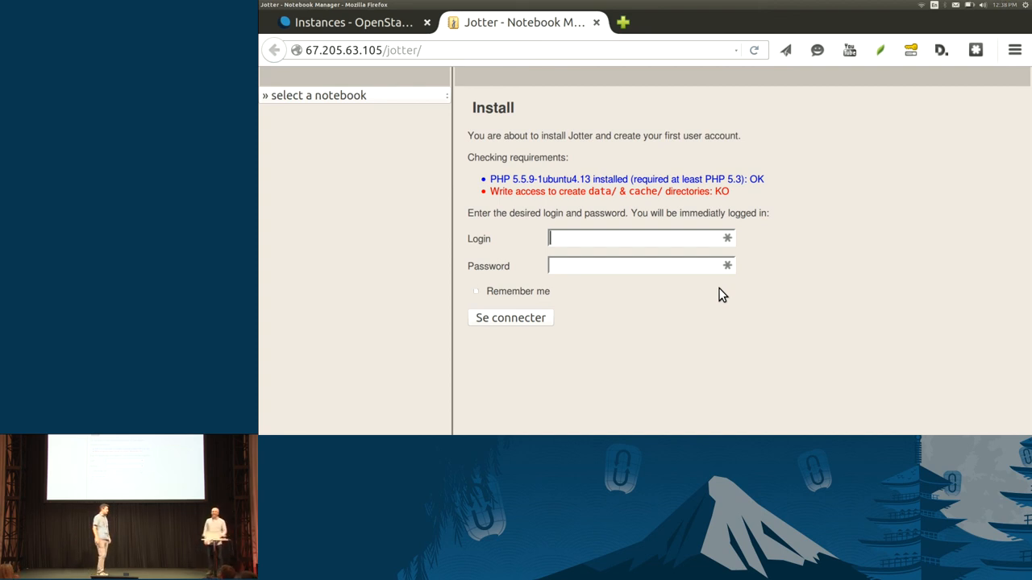